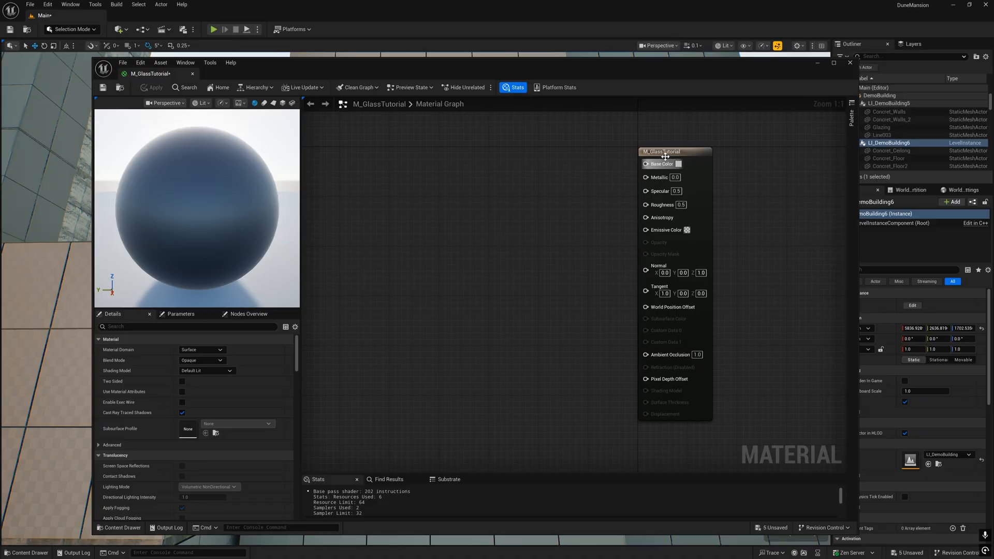
# Step: Set the result node's Blend Mode to Translucent and Lighting Mode to Surface TranslucencyVolume
pyautogui.click(660, 151)
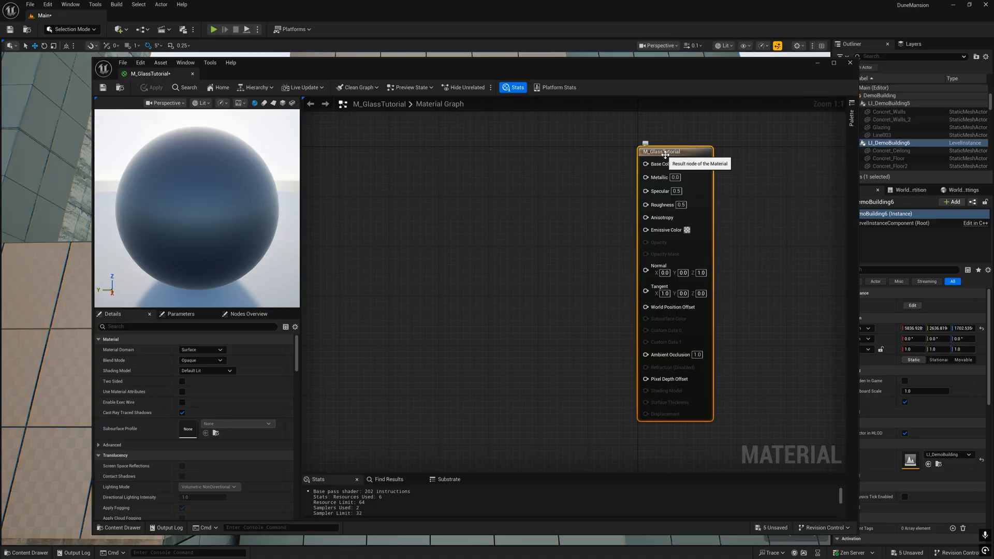
pyautogui.moveTo(353, 245)
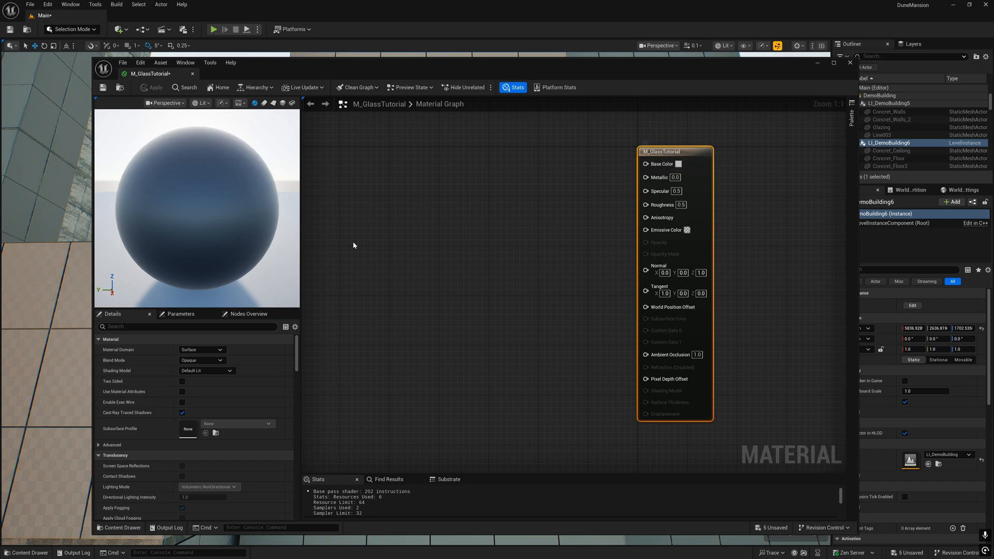
pyautogui.click(220, 360)
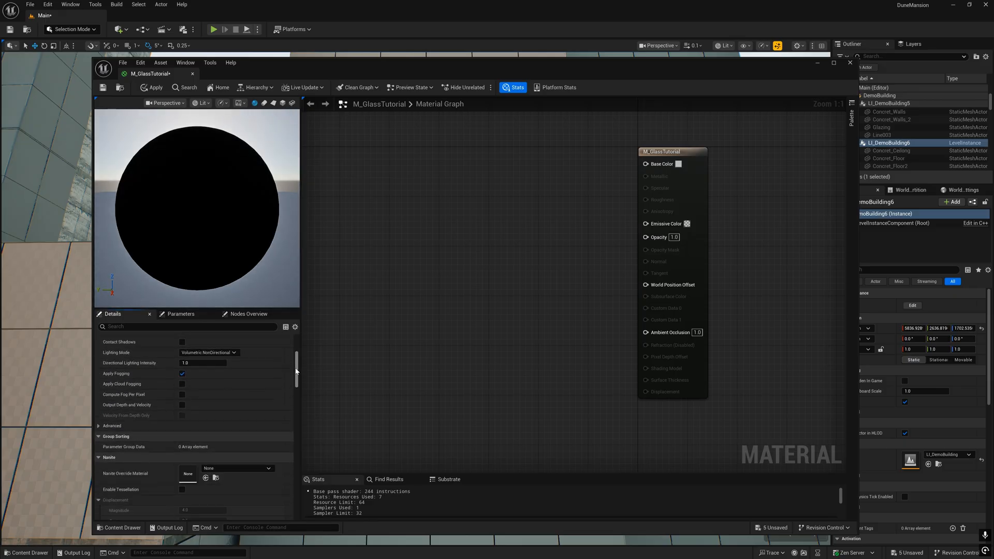
pyautogui.scroll(-3)
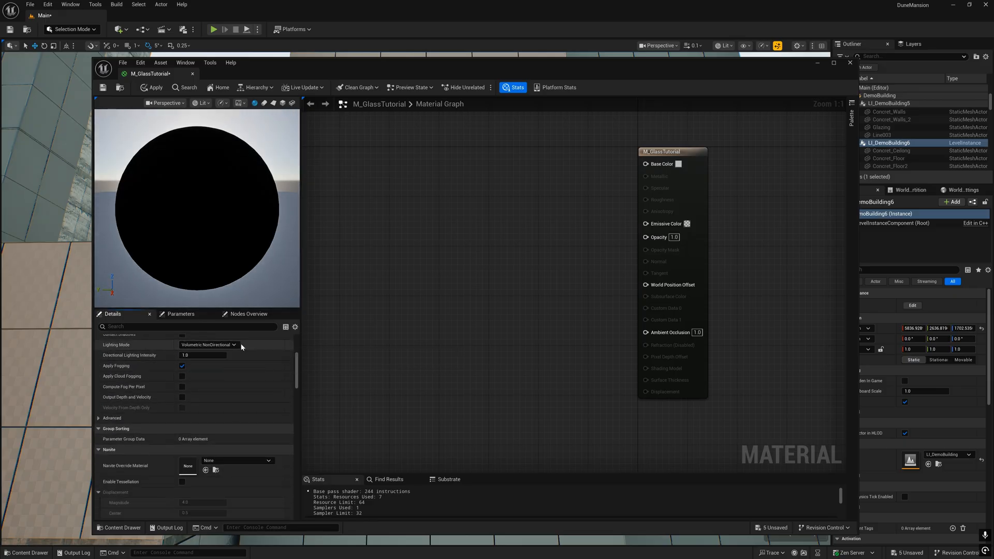
pyautogui.click(232, 344)
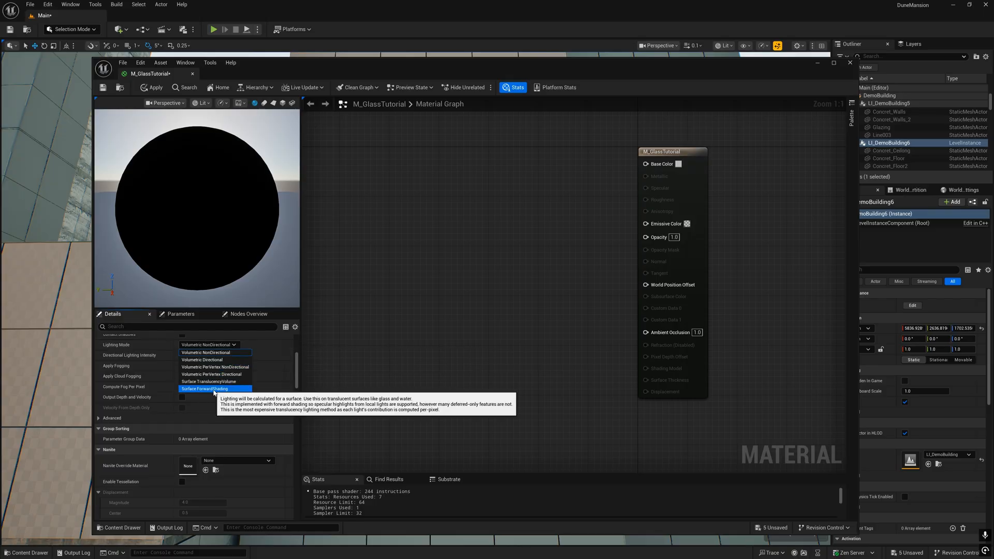
pyautogui.click(203, 389)
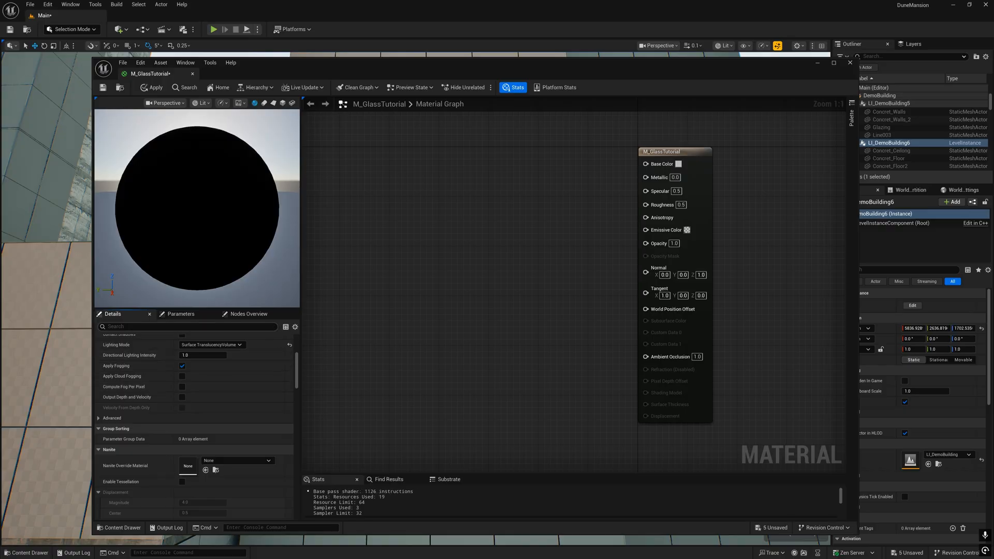
pyautogui.write('refr')
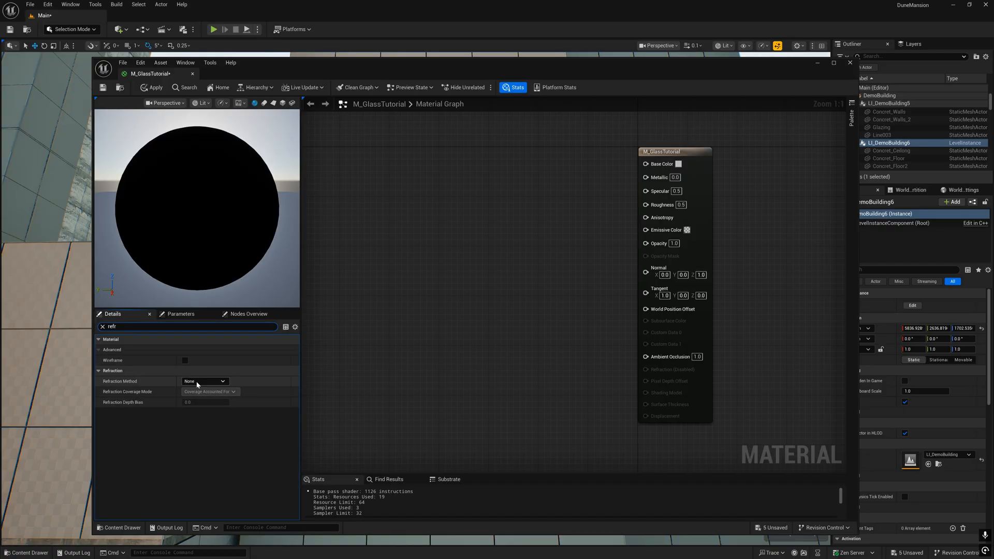
# Step: Change the Refraction Method dropdown to Index Of Refraction
pyautogui.click(204, 381)
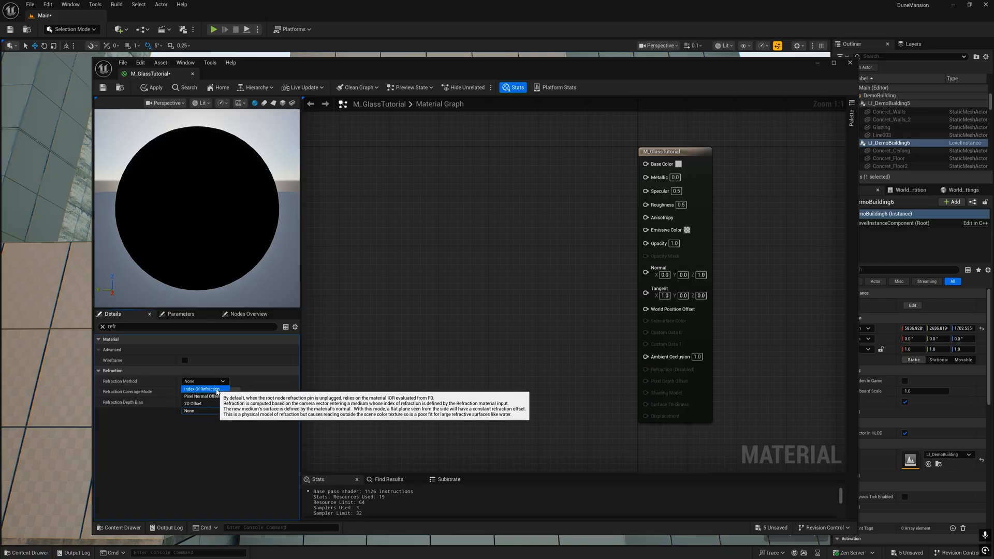
pyautogui.click(203, 389)
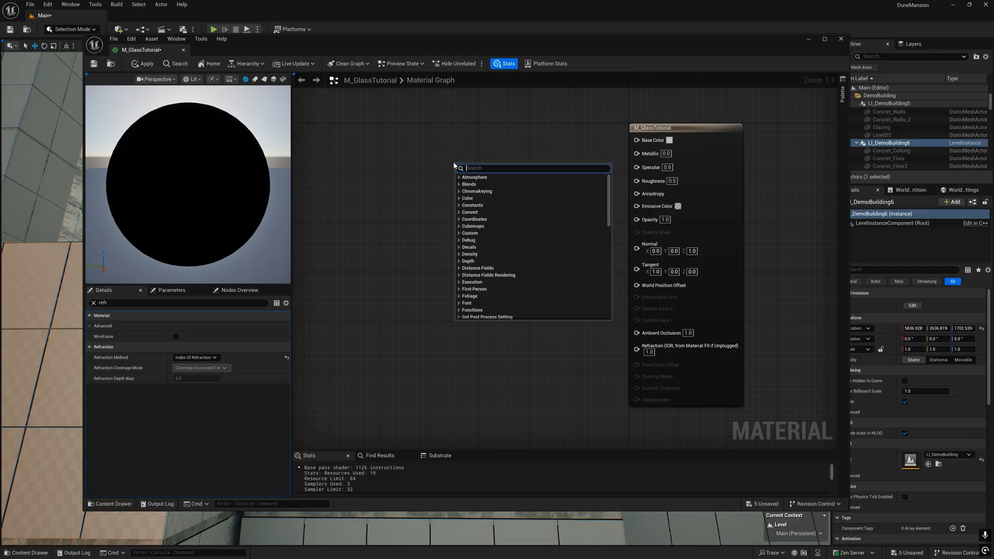
# Step: Add VectorParameter nodes Base Color 1 and Base Color 2, then set Base Color 1's colour
pyautogui.write('vectorp')
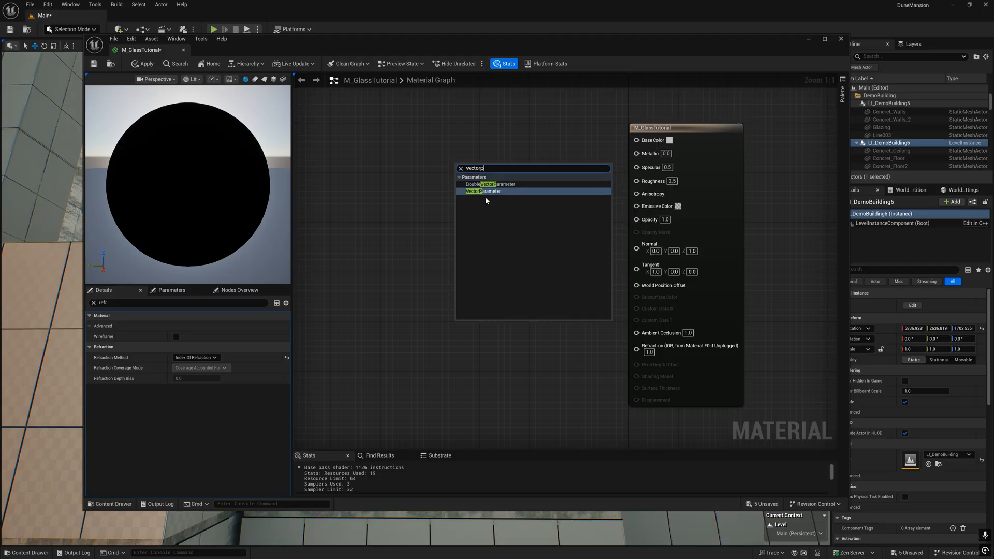
pyautogui.click(483, 191)
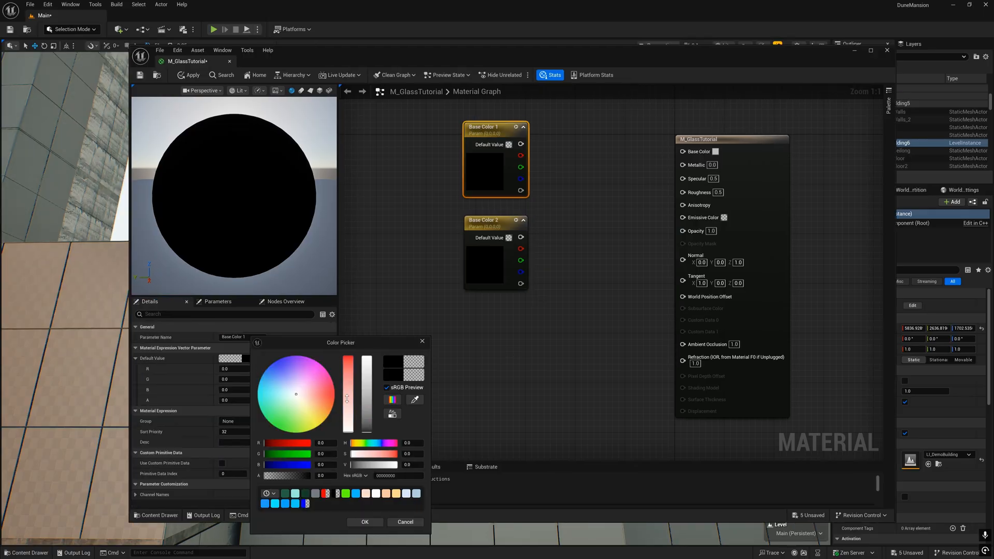
pyautogui.click(364, 522)
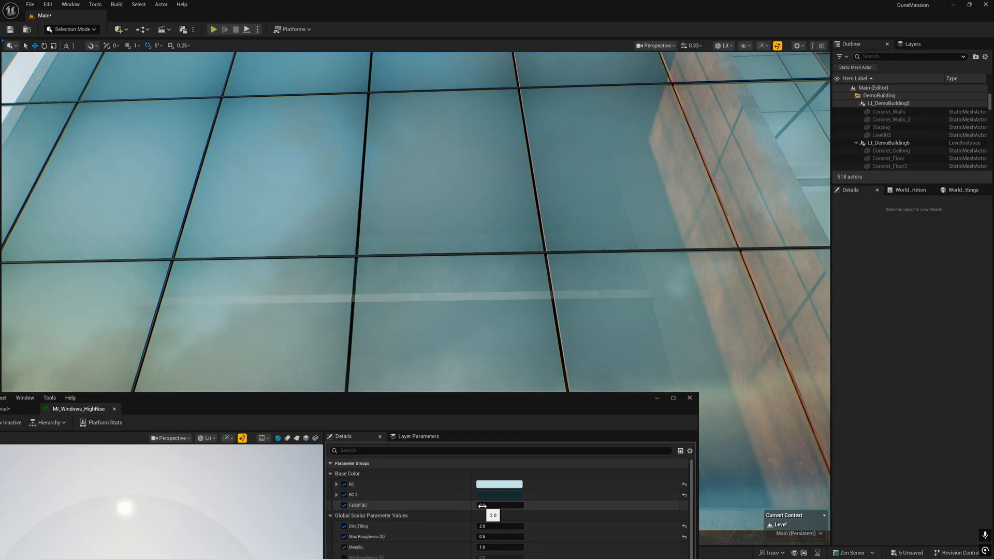
# Step: Lower MI_Windows_HighRise's Falloff BC value to 0.882378
pyautogui.moveTo(483, 505); pyautogui.dragTo(513, 505)
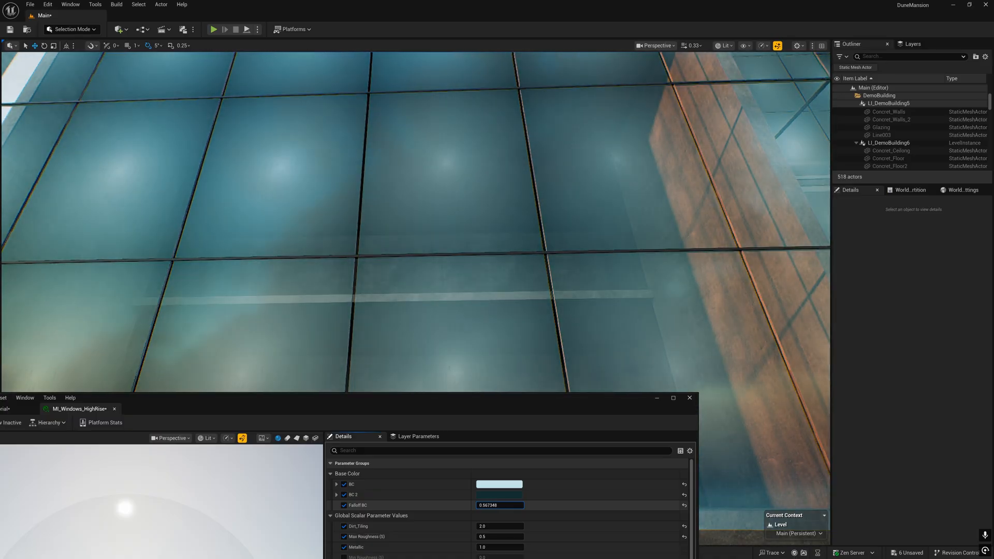
pyautogui.write('0.882378')
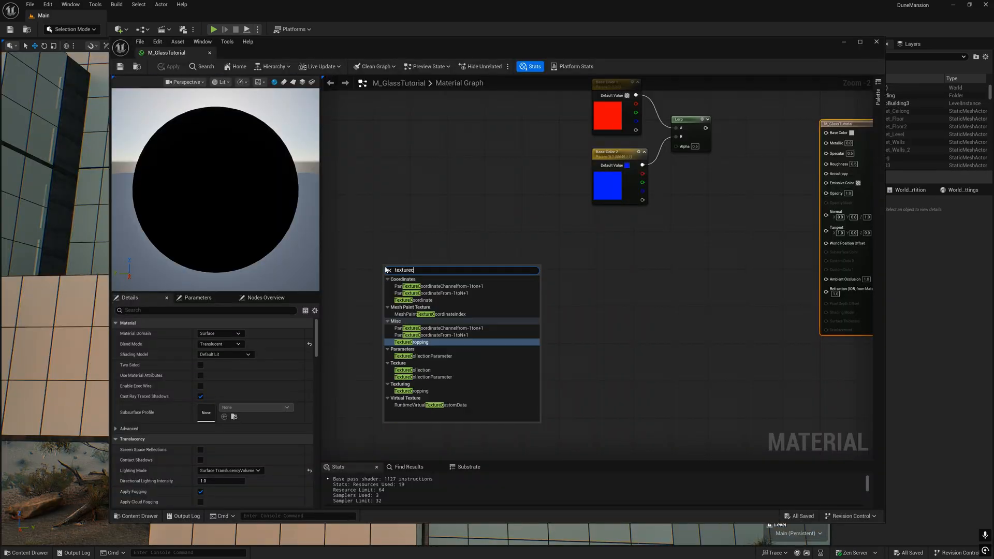
# Step: Add a TextureCoordinate node and connect it into a new Subtract node
pyautogui.click(412, 300)
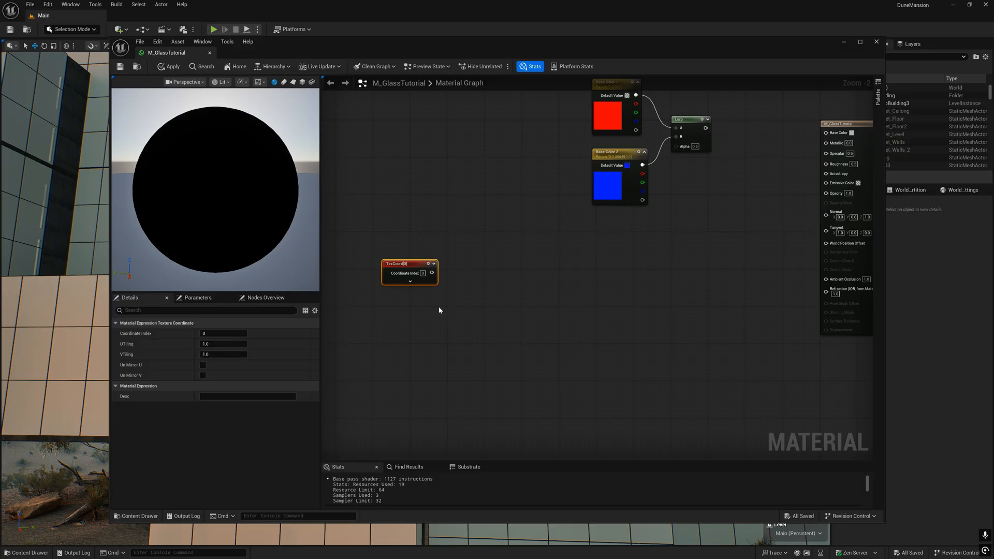
pyautogui.moveTo(432, 273); pyautogui.dragTo(489, 271)
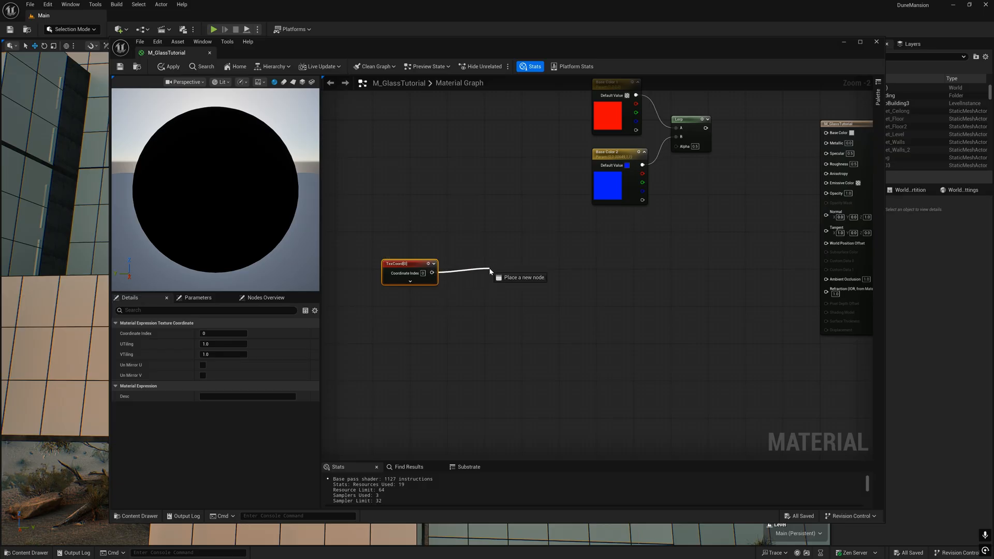
pyautogui.write('sub')
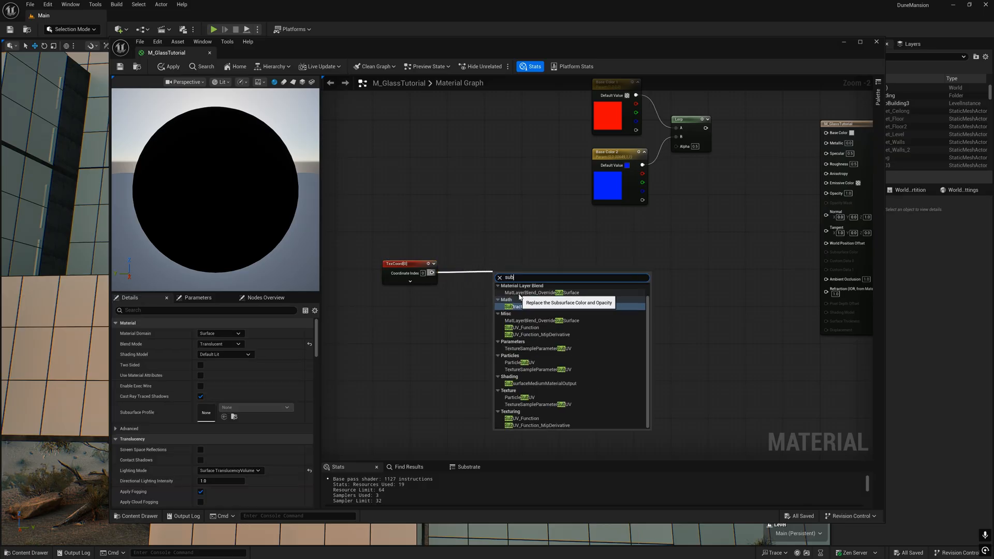
pyautogui.click(511, 307)
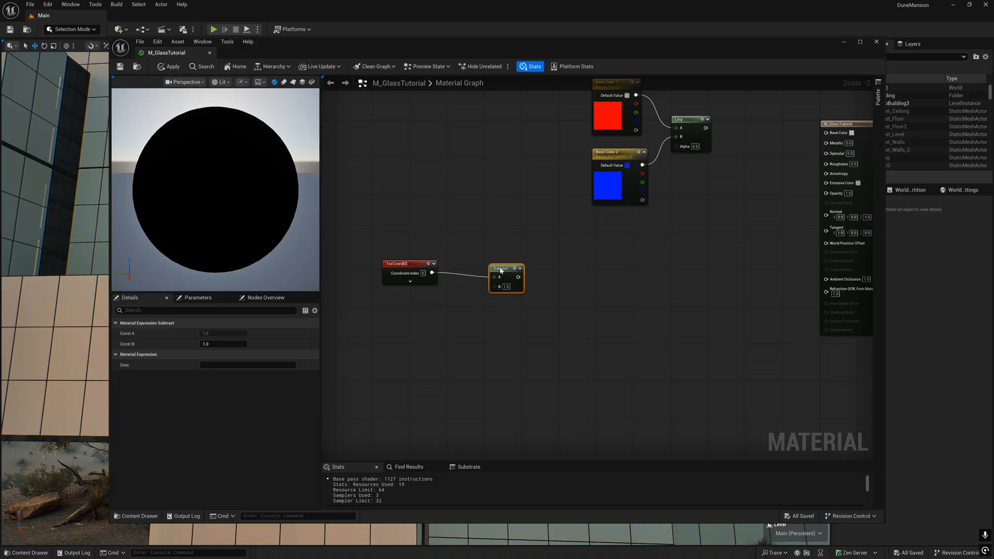
pyautogui.moveTo(503, 267)
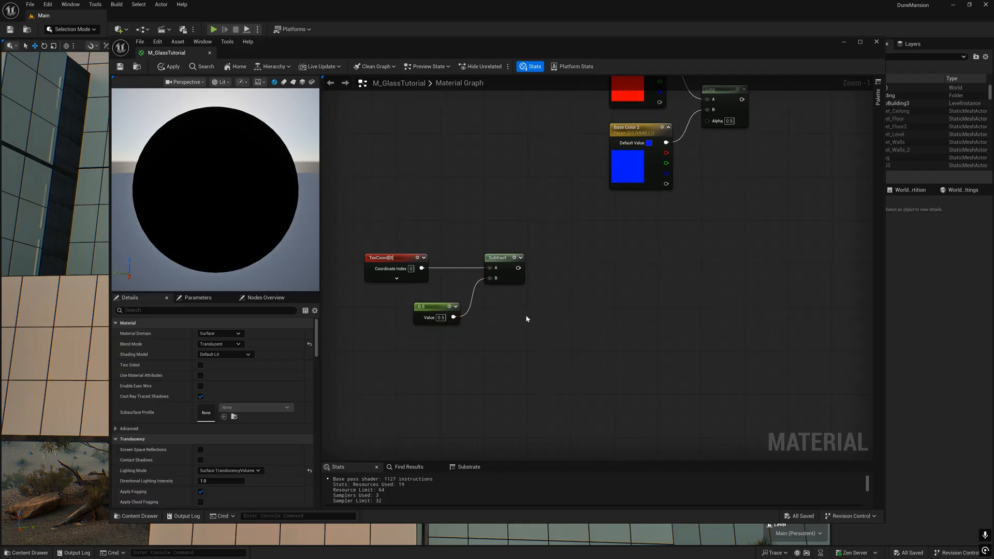
# Step: Chain a Length node, then a Power node with FalloffBaseColor exponent, after Subtract
pyautogui.moveTo(520, 257); pyautogui.dragTo(570, 269)
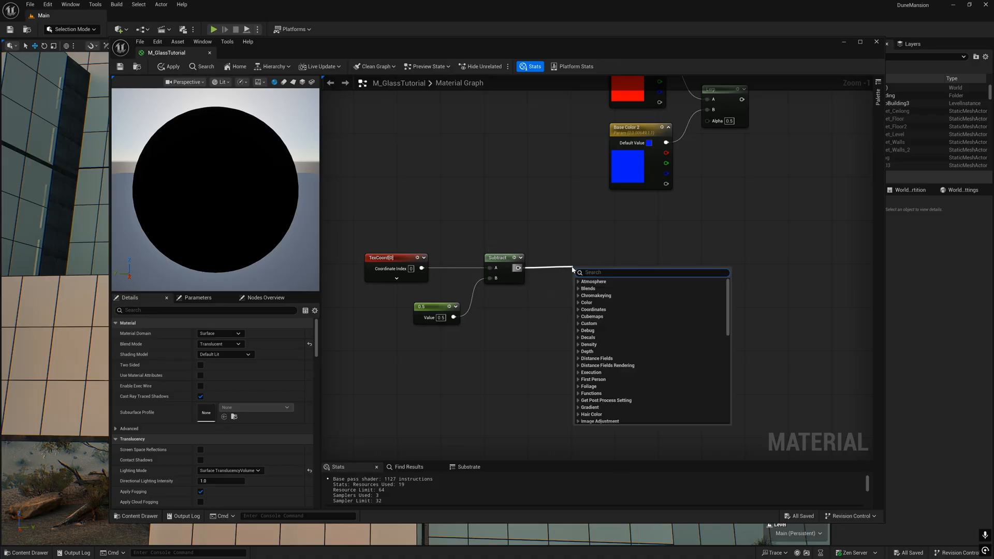
pyautogui.write('lengh')
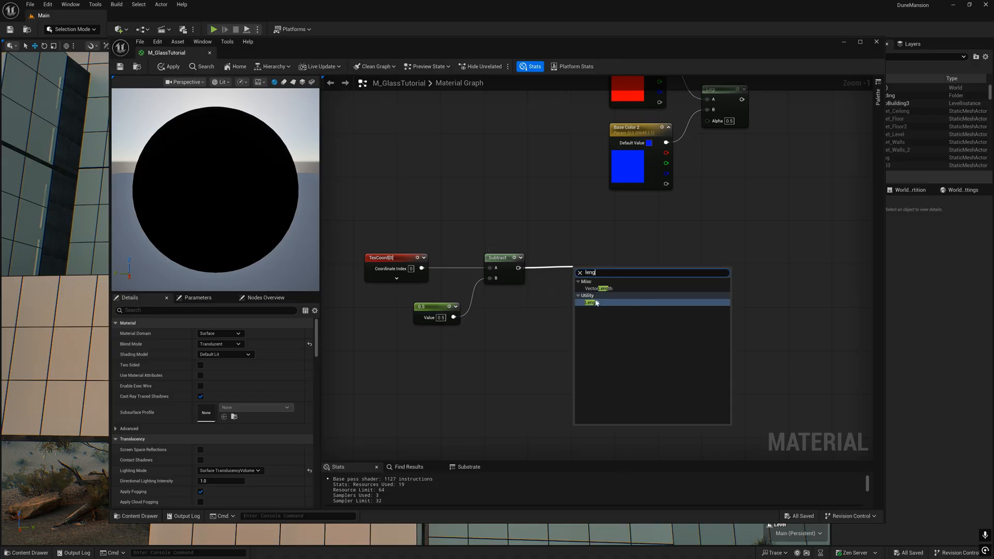
pyautogui.click(590, 303)
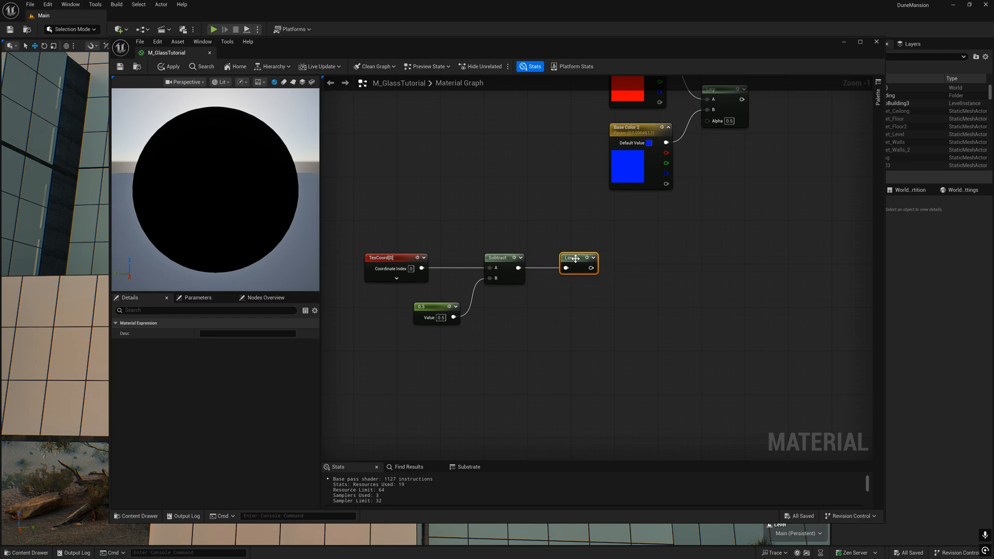
pyautogui.moveTo(575, 258)
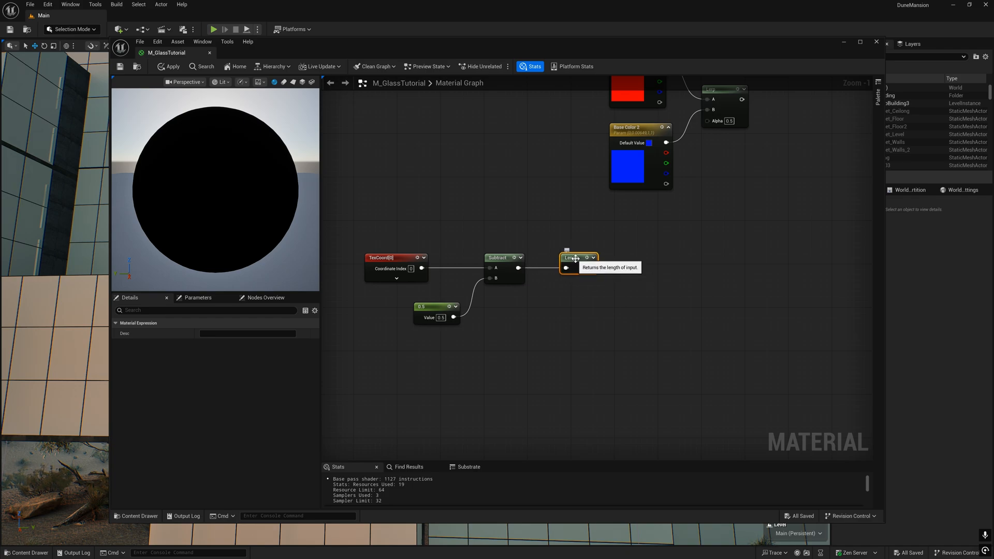
pyautogui.write('pow')
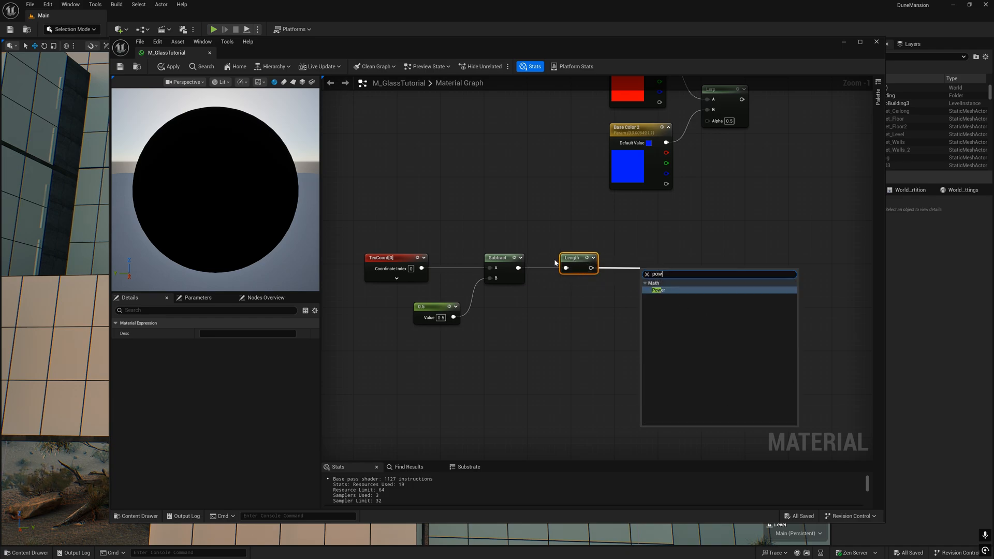
pyautogui.click(657, 290)
pyautogui.write('FalloffBaseColor')
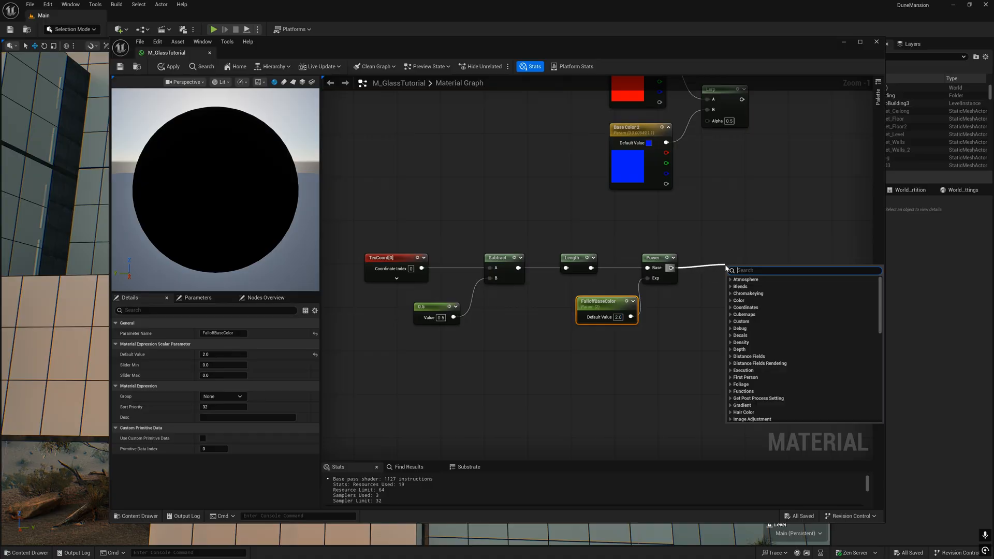
# Step: Clamp Power's output with Saturate and feed the mask into the Lerp Alpha
pyautogui.write('satu')
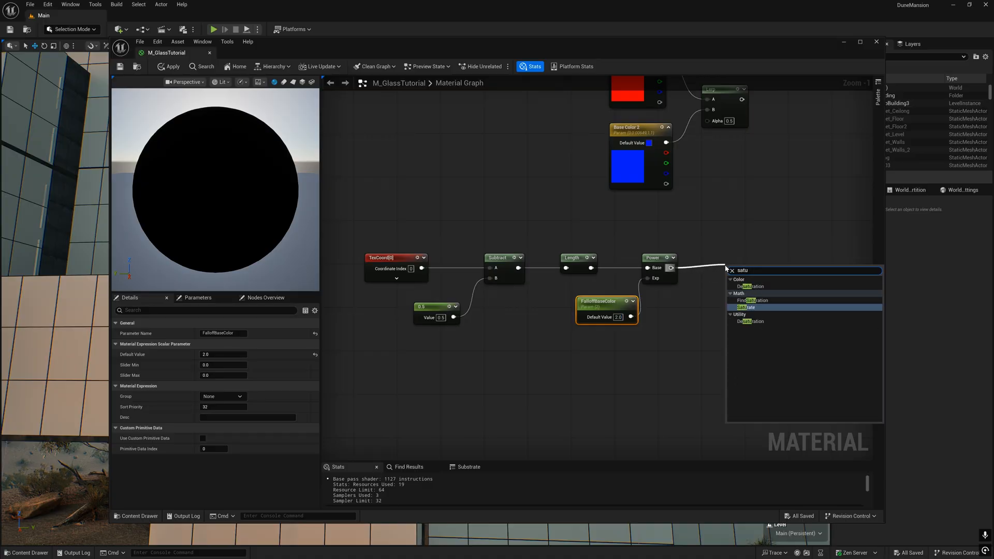
pyautogui.click(743, 308)
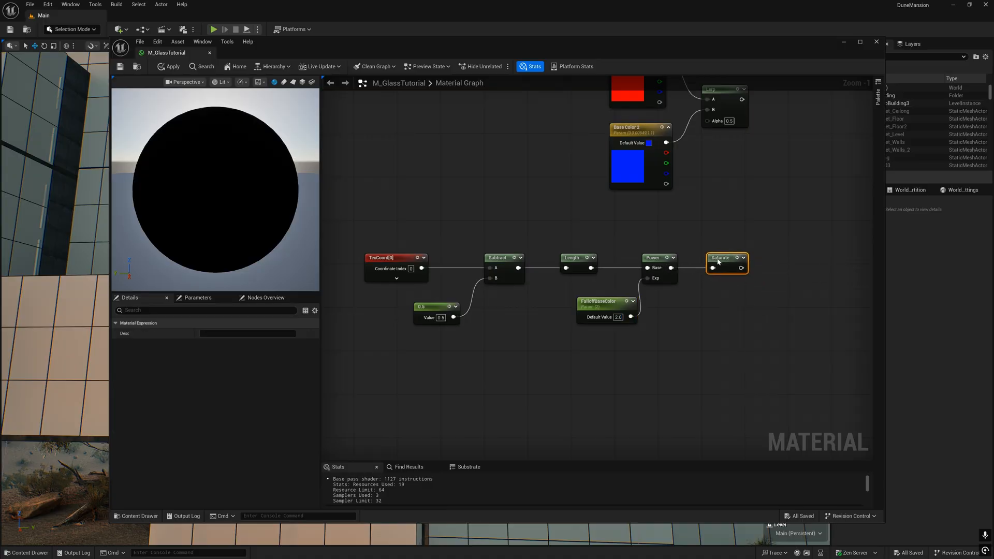
pyautogui.moveTo(720, 258)
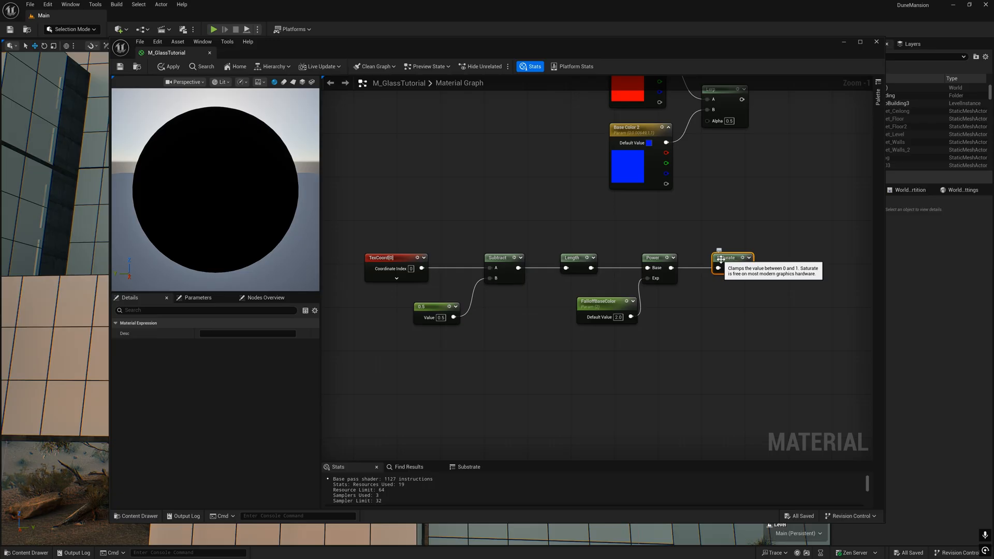
pyautogui.click(731, 257)
pyautogui.write('mask')
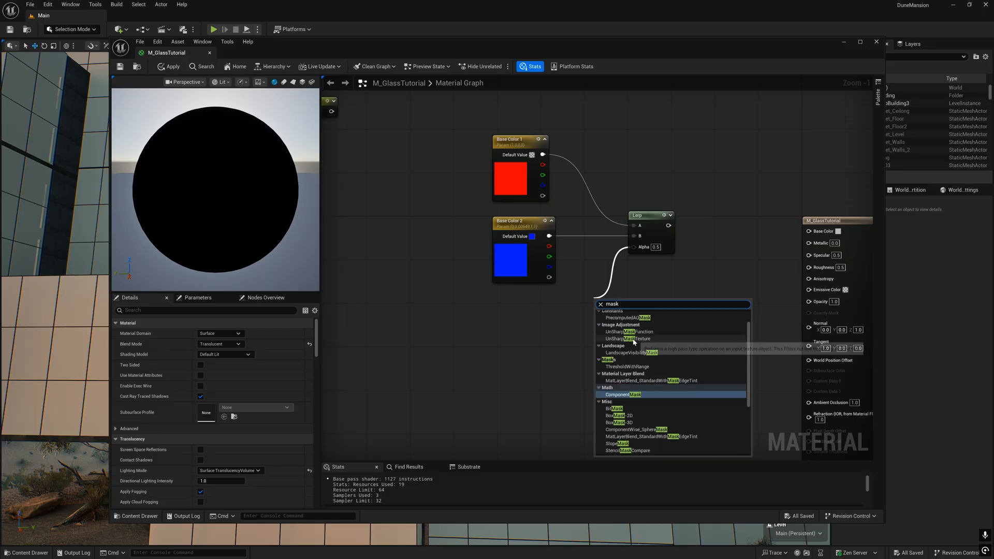
pyautogui.click(621, 395)
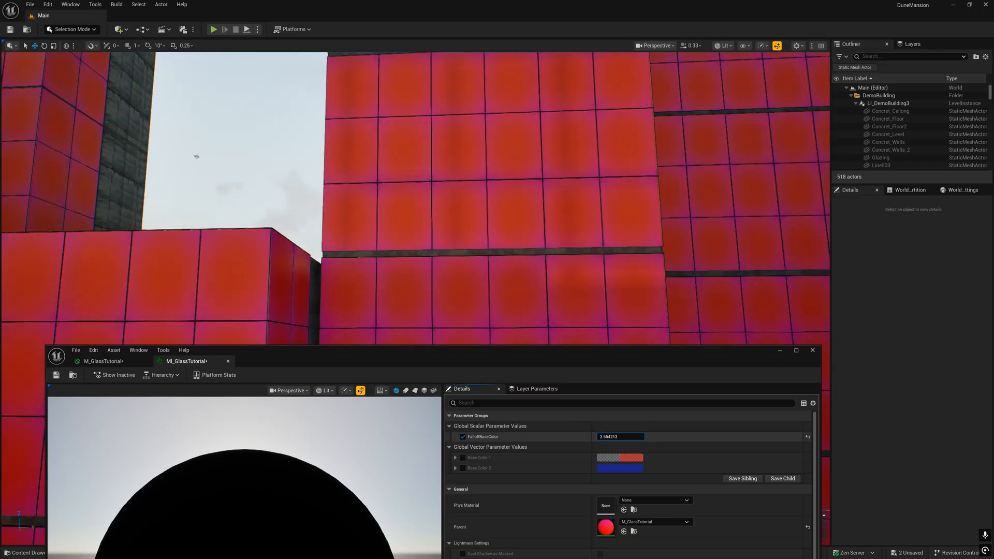
# Step: Try FalloffBaseColor values 0.020681 and 1.355653, then settle on 2.0
pyautogui.write('0.020681')
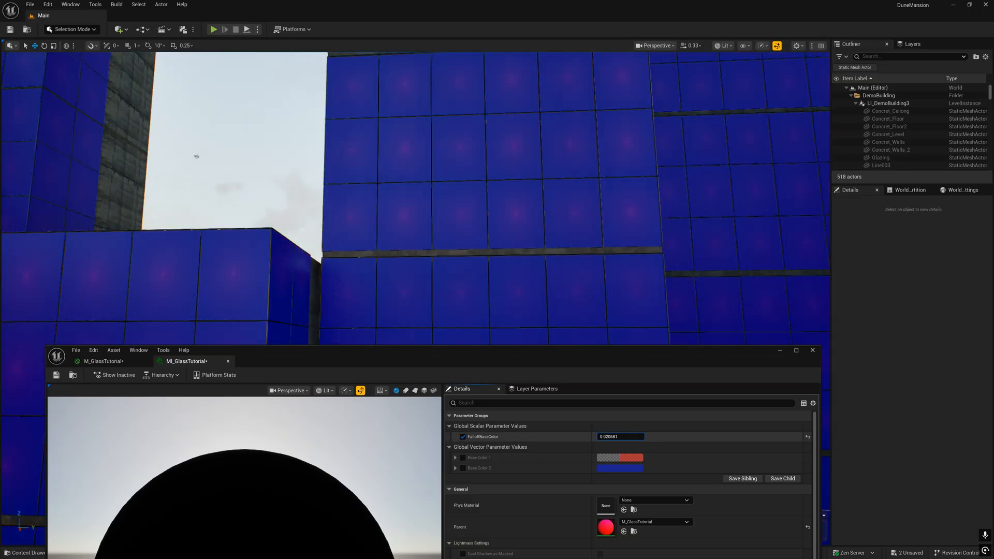
pyautogui.write('1.355653')
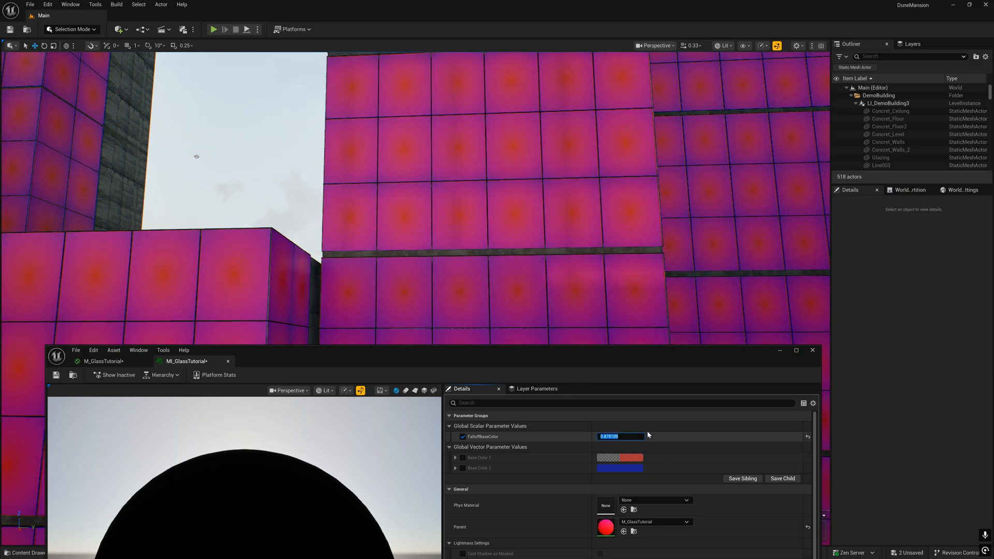
pyautogui.write('2.0')
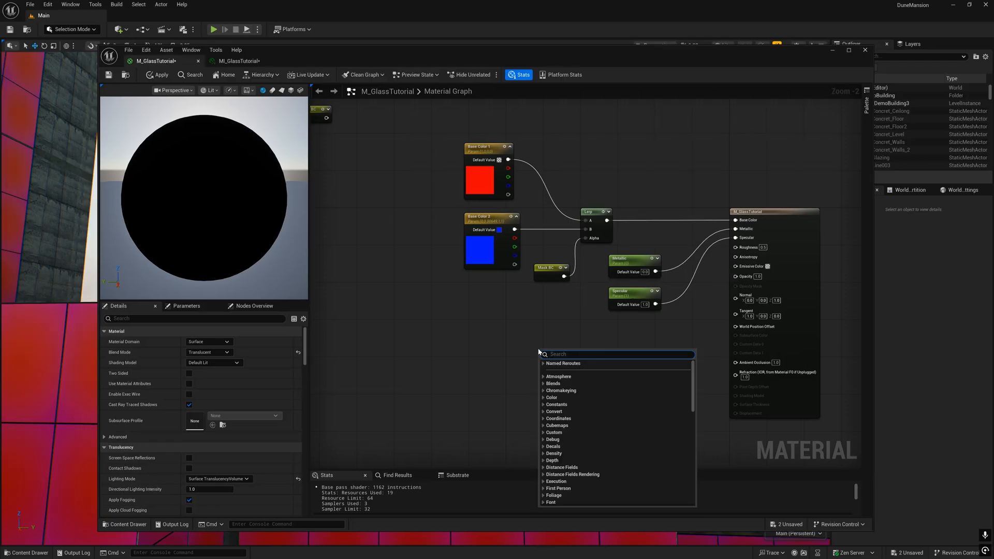
# Step: Add QMF_RoughnessAdjustments and promote its Min and Max Roughness inputs to parameters
pyautogui.write('qmf')
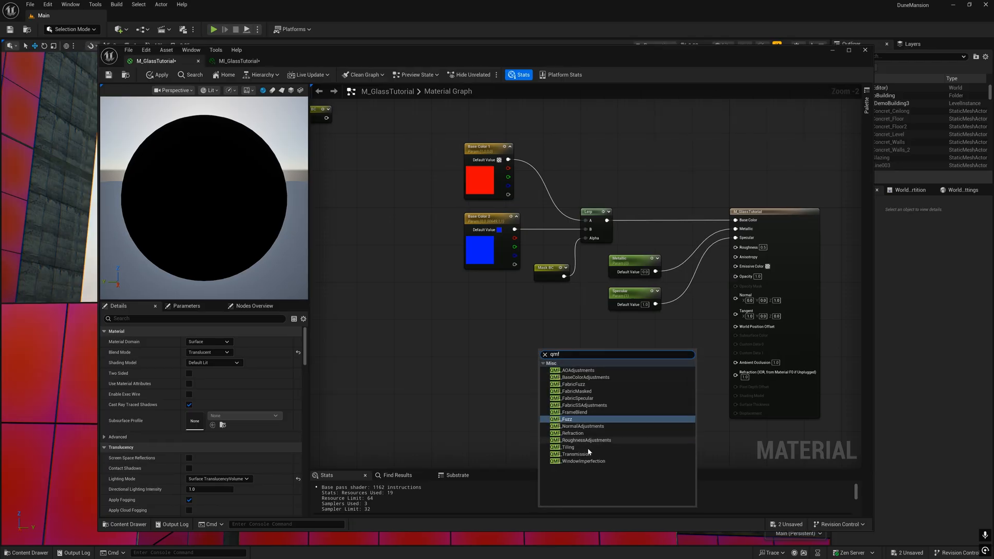
pyautogui.click(583, 440)
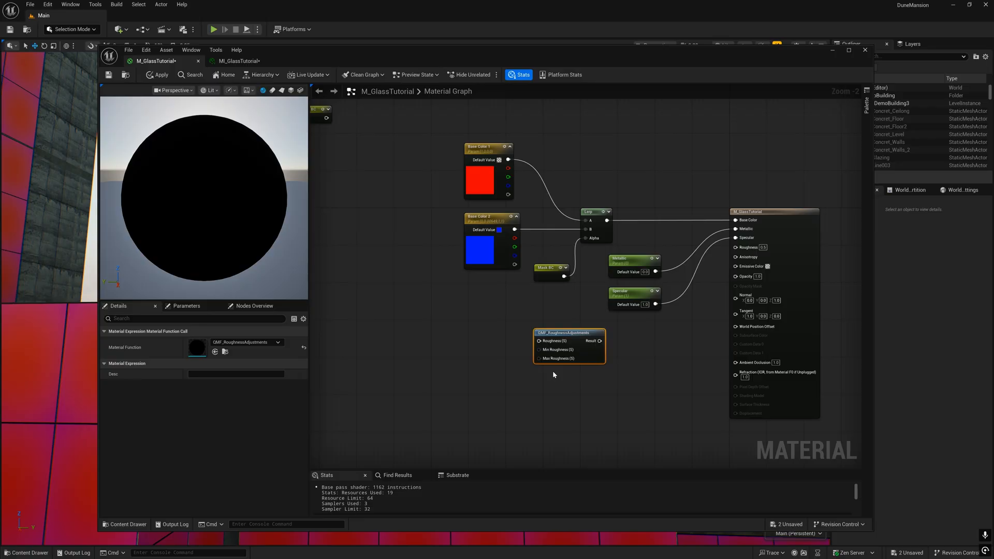
pyautogui.rightClick(568, 346)
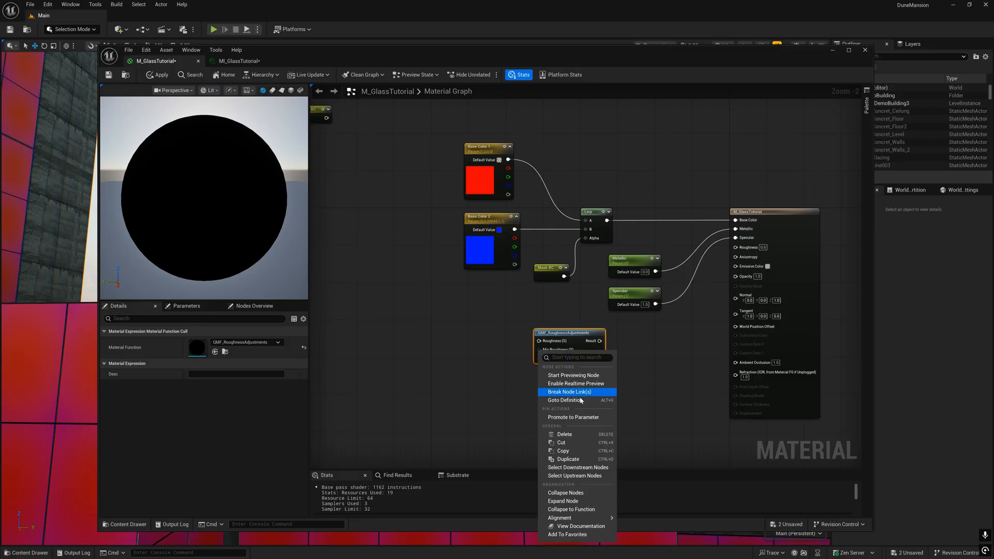
pyautogui.click(573, 418)
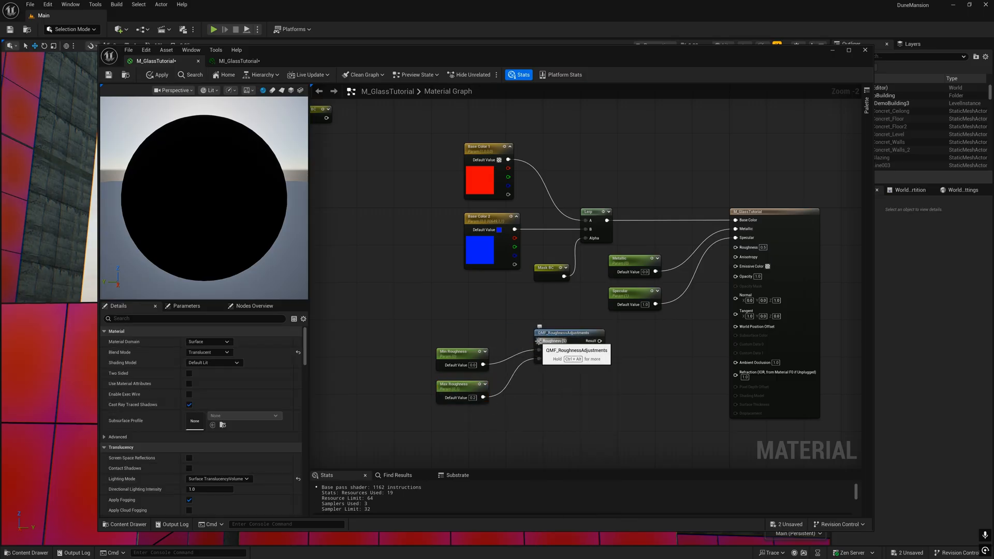
# Step: Add a Texture Sample feeding the roughness function's Roughness input
pyautogui.write('textu')
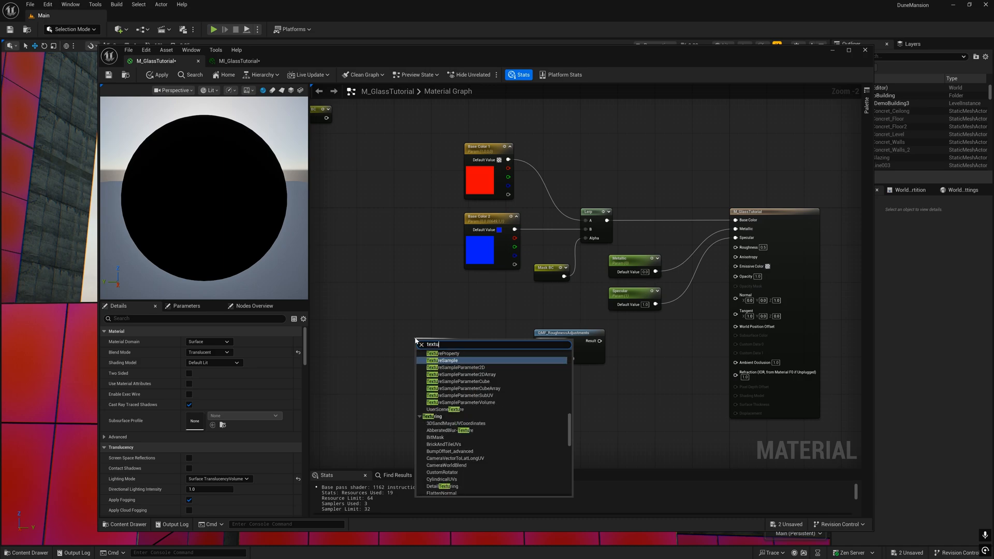
pyautogui.click(443, 360)
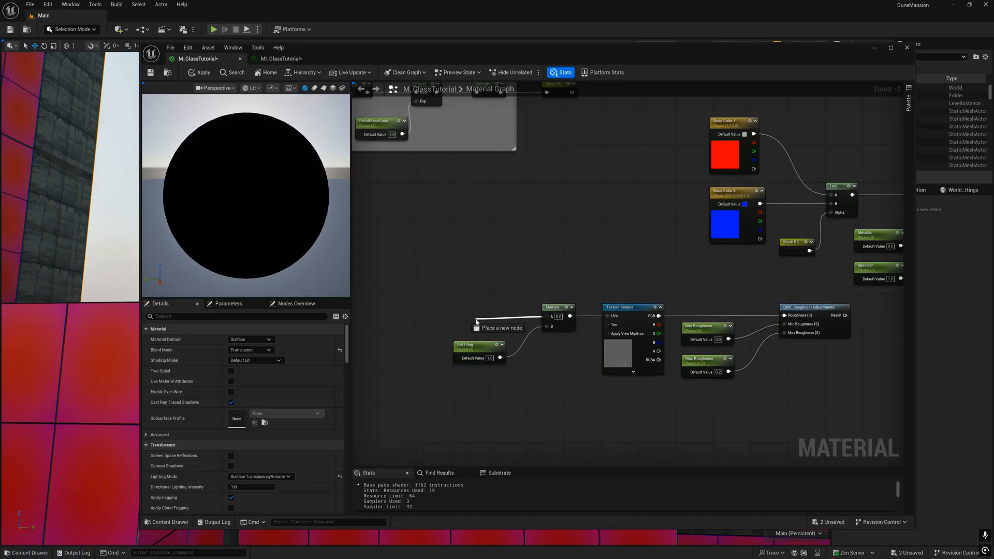
pyautogui.write('texture')
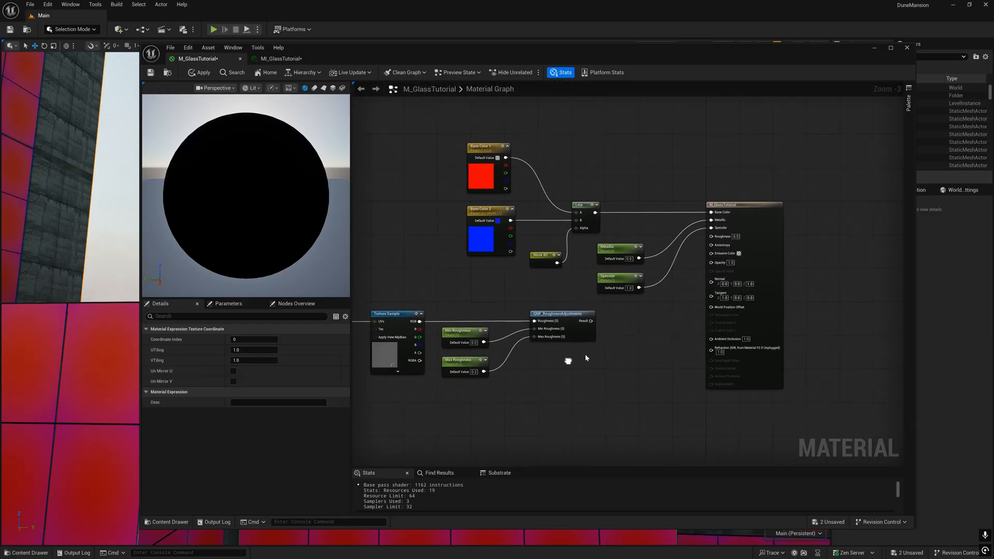
# Step: Paste a copy of the BC Mask group as Opacity Mask, using FalloffOpacity and a MaskOpacity reroute
pyautogui.click(612, 313)
pyautogui.write('OpacityMask')
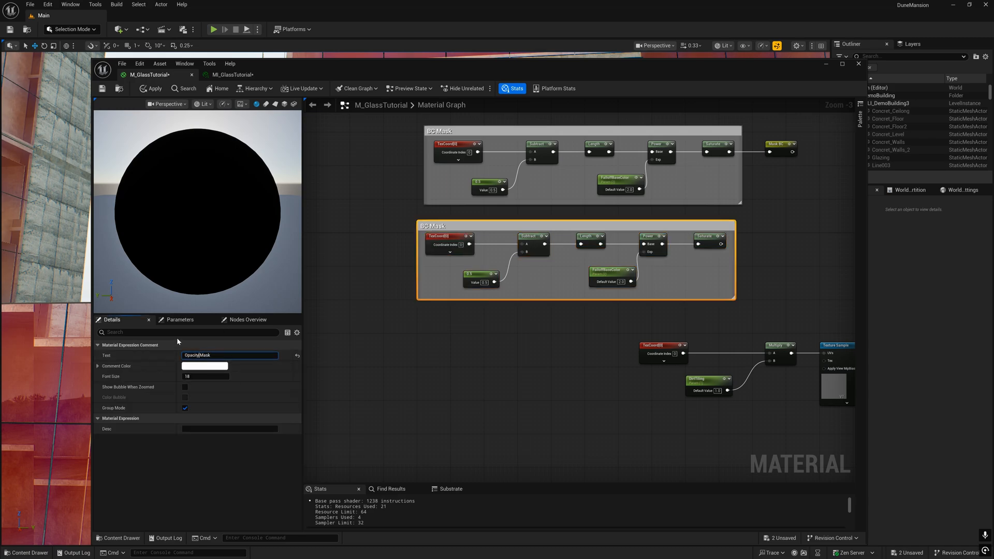
pyautogui.click(610, 276)
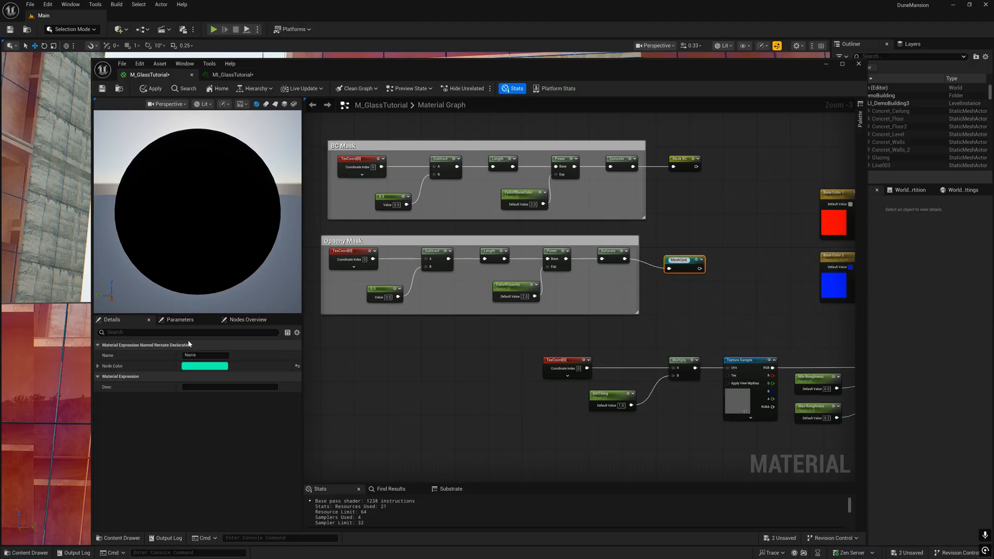
pyautogui.click(680, 260)
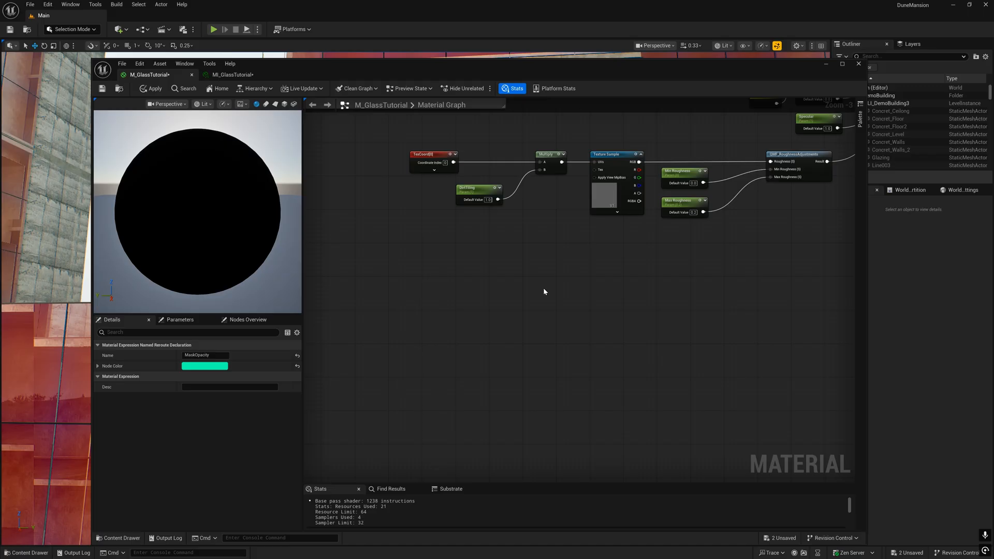
# Step: Feed CenterOpacity and a new EdgeOpacity (0.9) into a Lerp, with MaskOpacity as Alpha
pyautogui.write('sca')
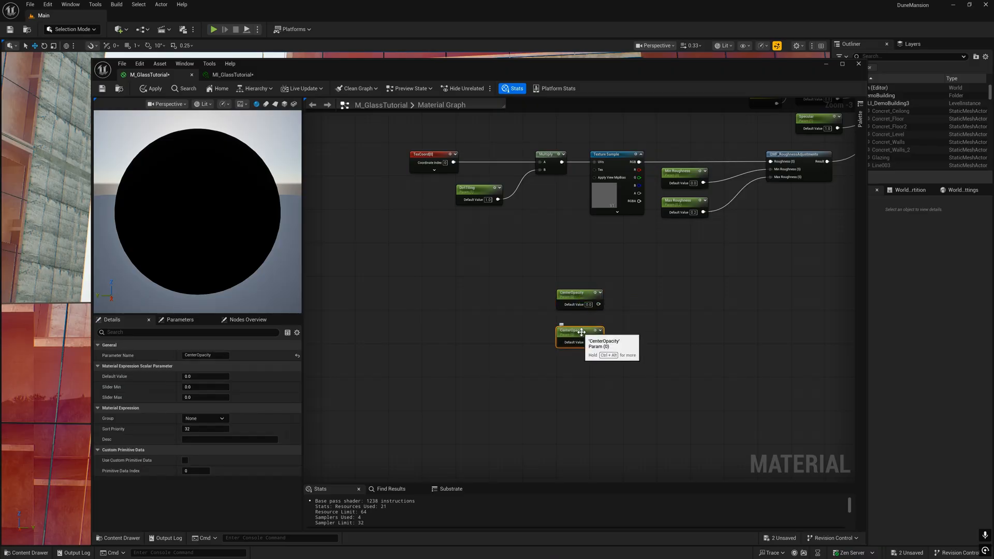
pyautogui.write('EdgeOpac')
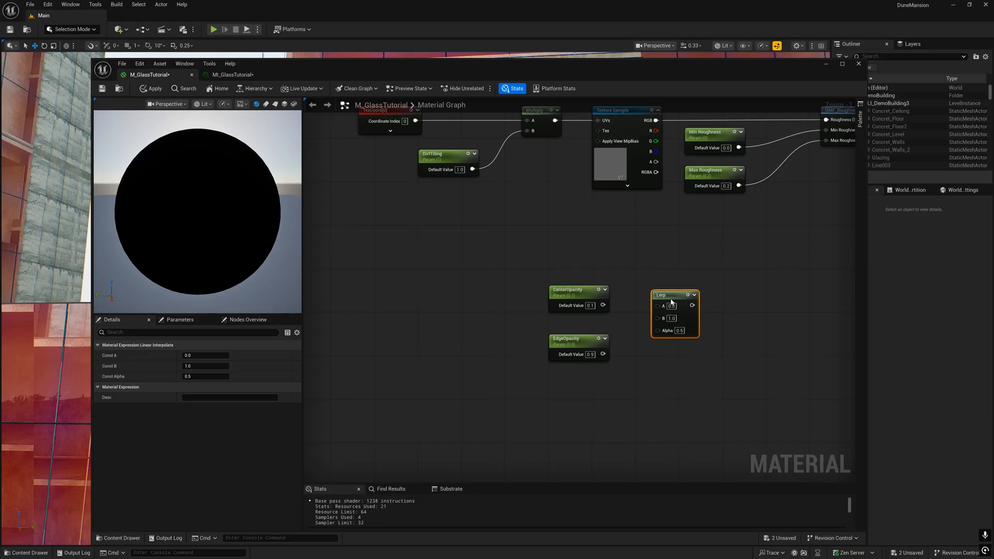
pyautogui.moveTo(602, 305); pyautogui.dragTo(661, 311)
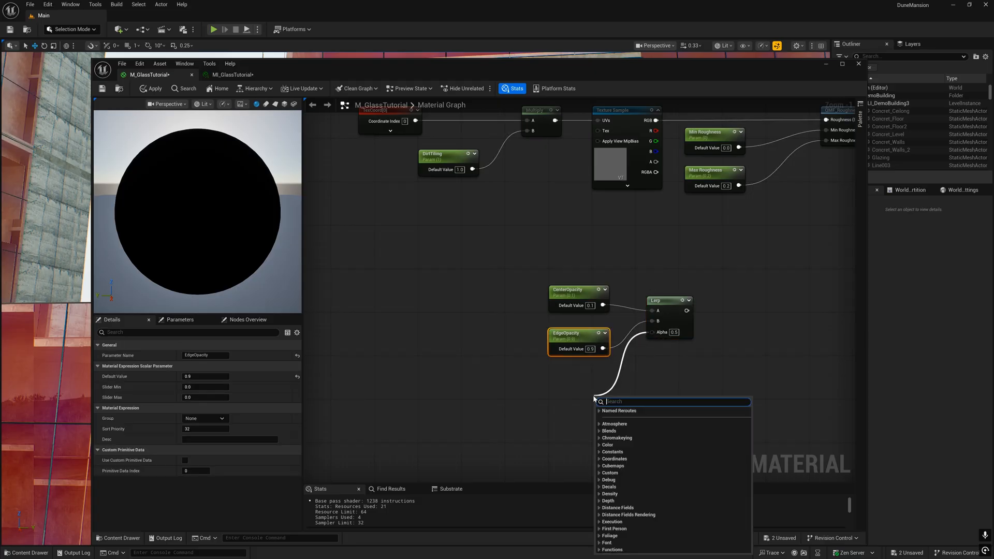
pyautogui.write('mask')
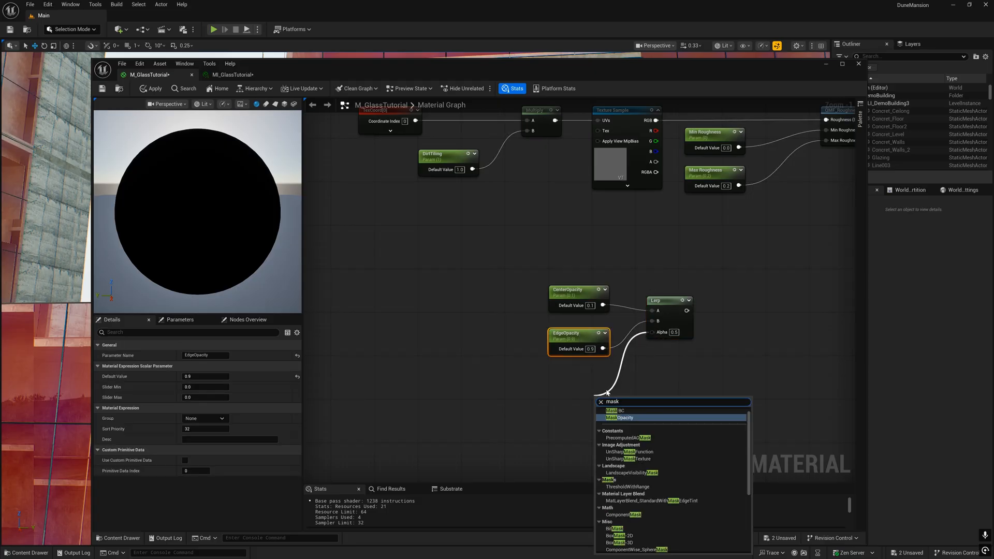
pyautogui.click(618, 417)
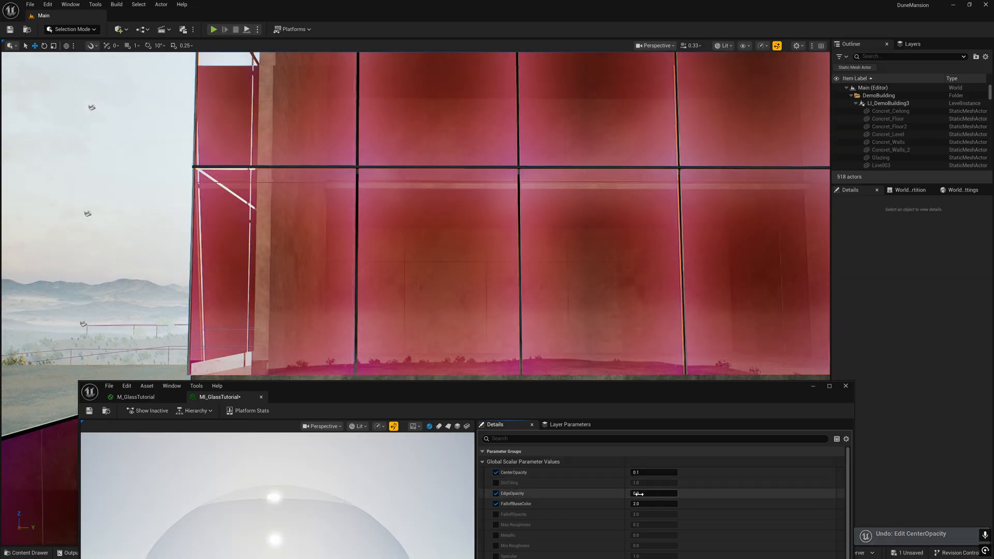
# Step: Scrub EdgeOpacity on the glass instance and watch the window opacity falloff change
pyautogui.moveTo(637, 493); pyautogui.dragTo(653, 493)
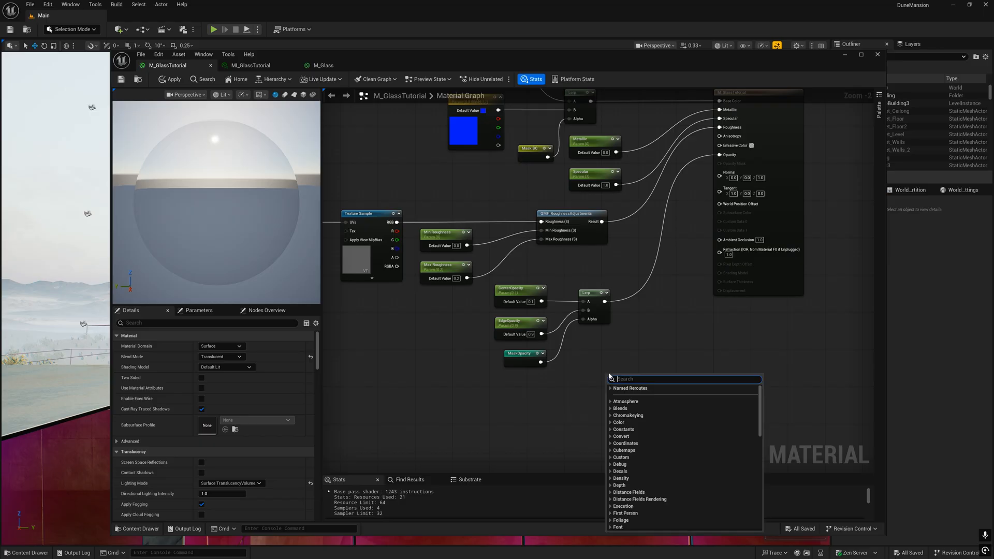
# Step: Add the QMF_NormalAdjustments node and begin adding a NormalIntensity parameter of 0.2
pyautogui.write('qmf')
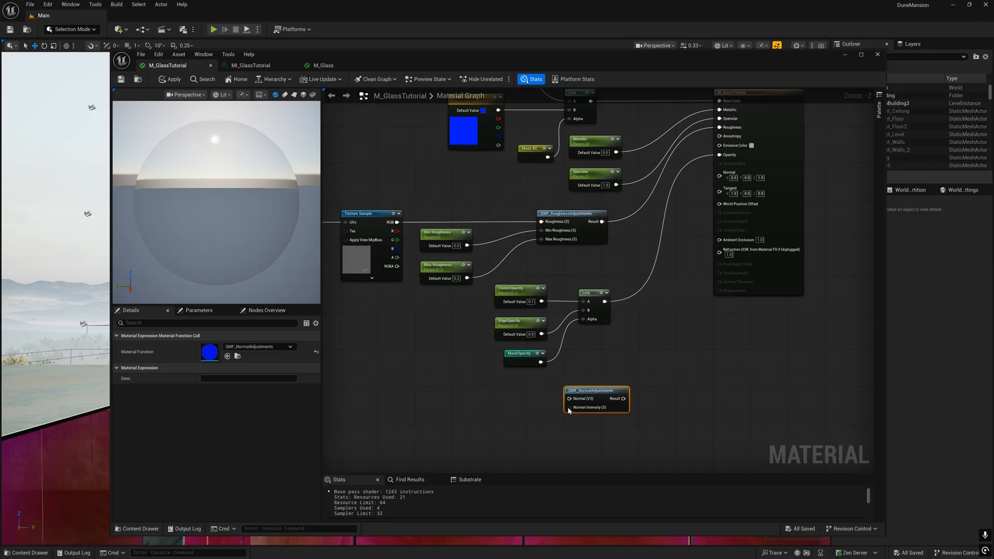
pyautogui.click(551, 398)
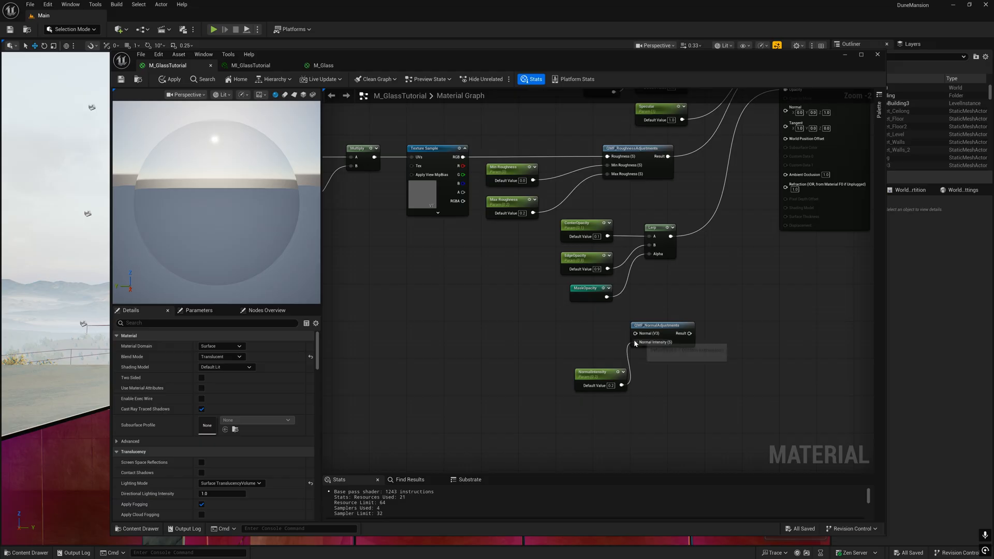
pyautogui.write('te')
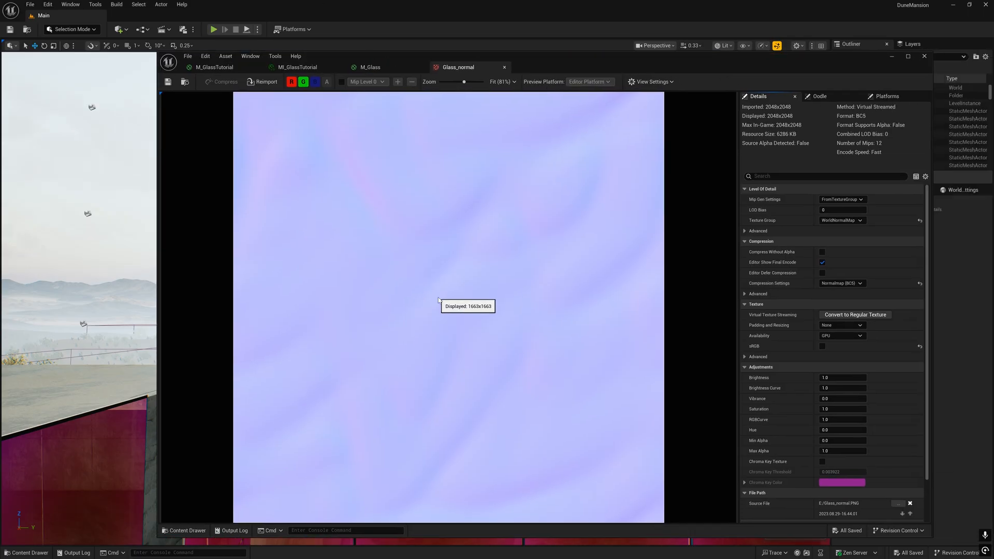
pyautogui.moveTo(505, 67)
pyautogui.write('le')
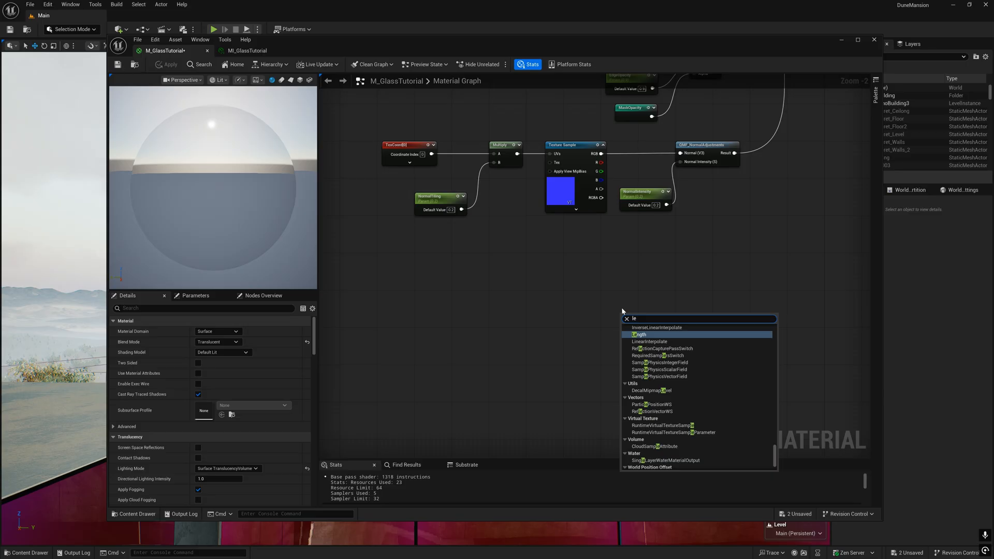
# Step: Add a refraction Lerp and wire IOR Min and IOR Max parameters into A and B
pyautogui.click(649, 342)
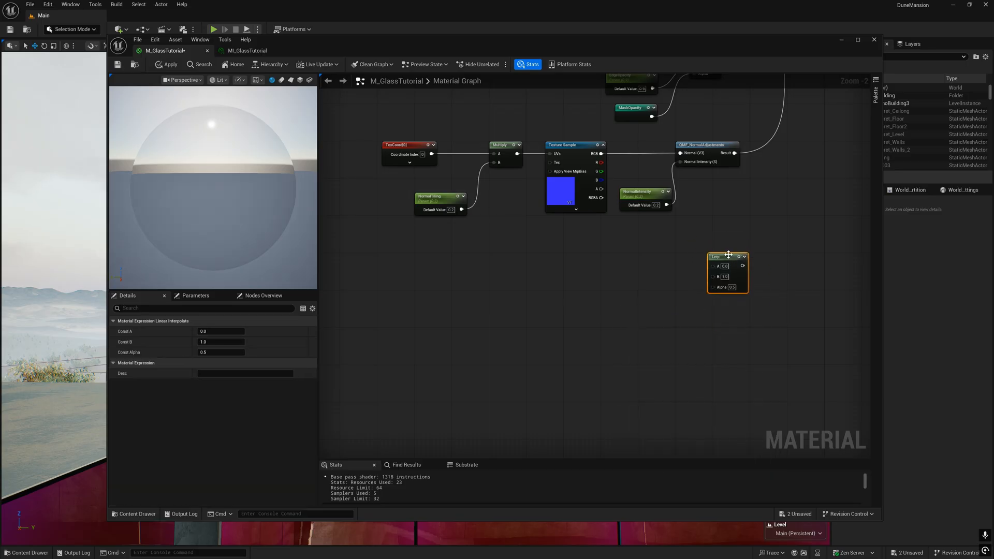
pyautogui.rightClick(726, 263)
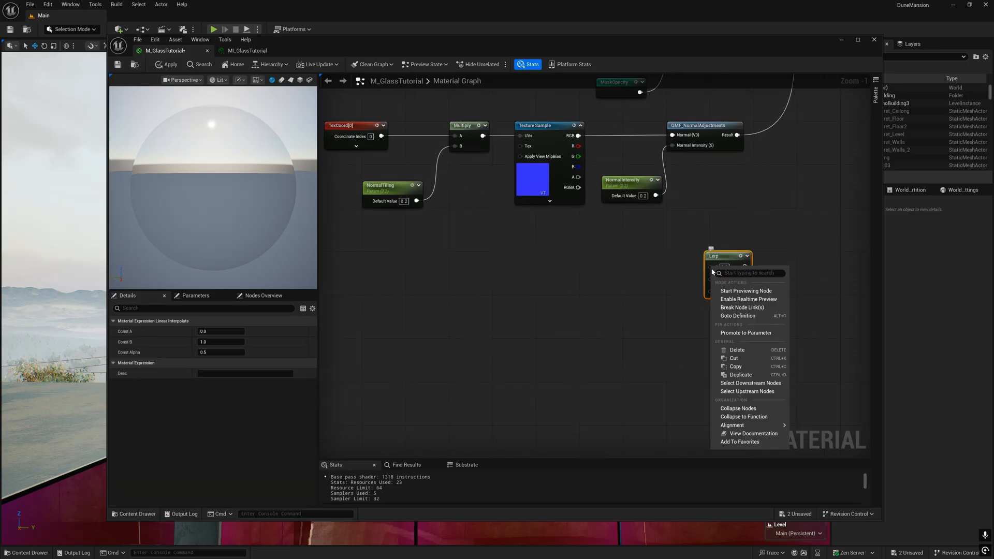
pyautogui.click(745, 332)
pyautogui.write('IOR Max')
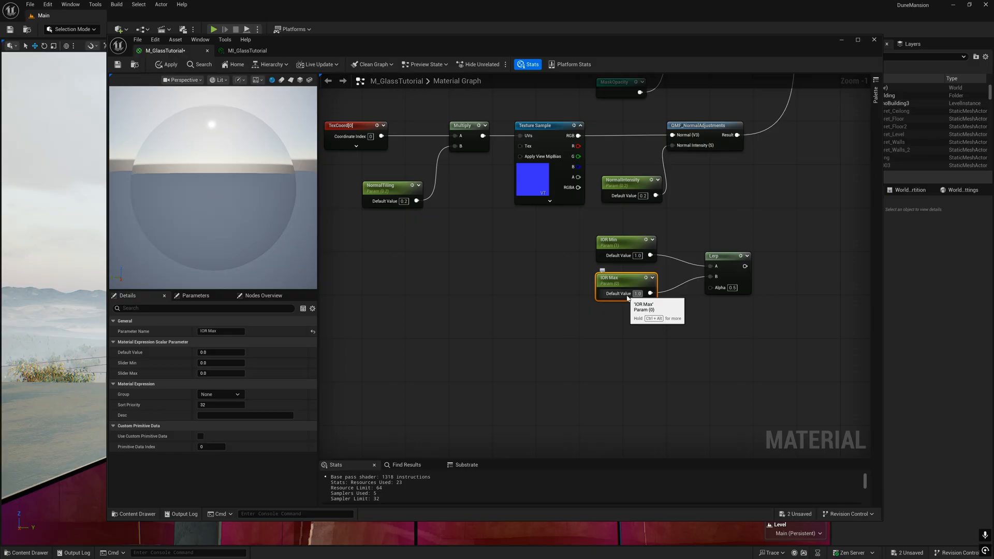
pyautogui.moveTo(676, 286)
pyautogui.write('1.1')
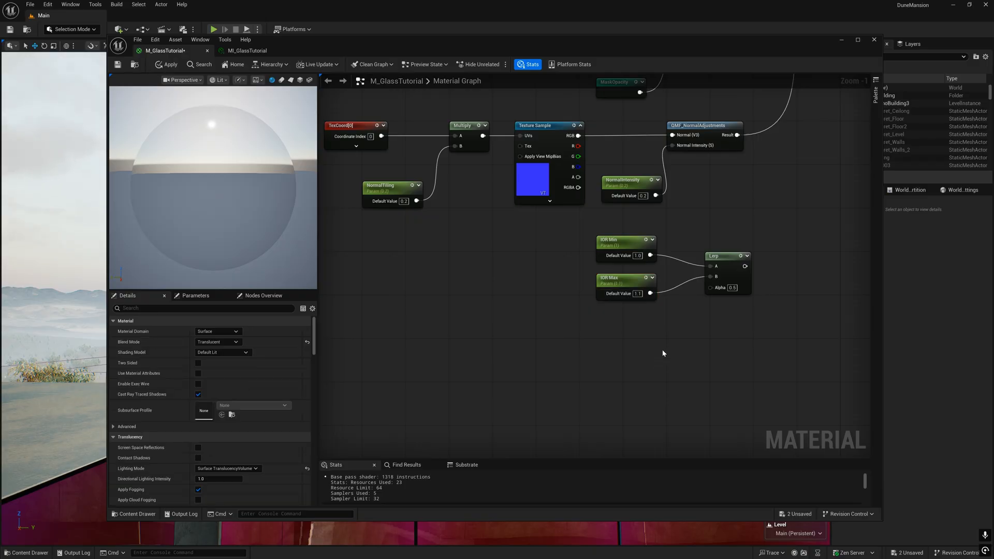
pyautogui.moveTo(747, 256); pyautogui.dragTo(643, 349)
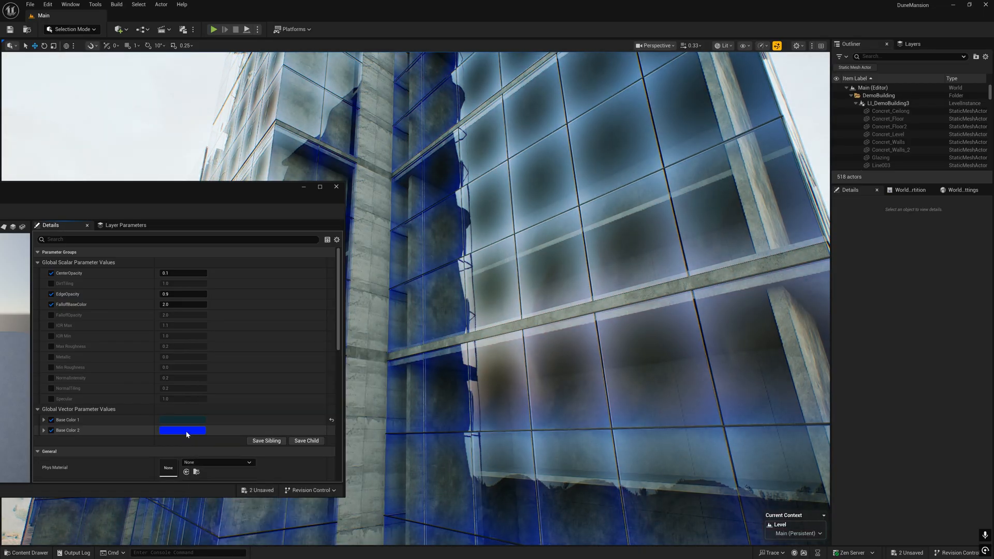
# Step: Change Base Color 2 on the glass instance to a darker teal
pyautogui.click(182, 430)
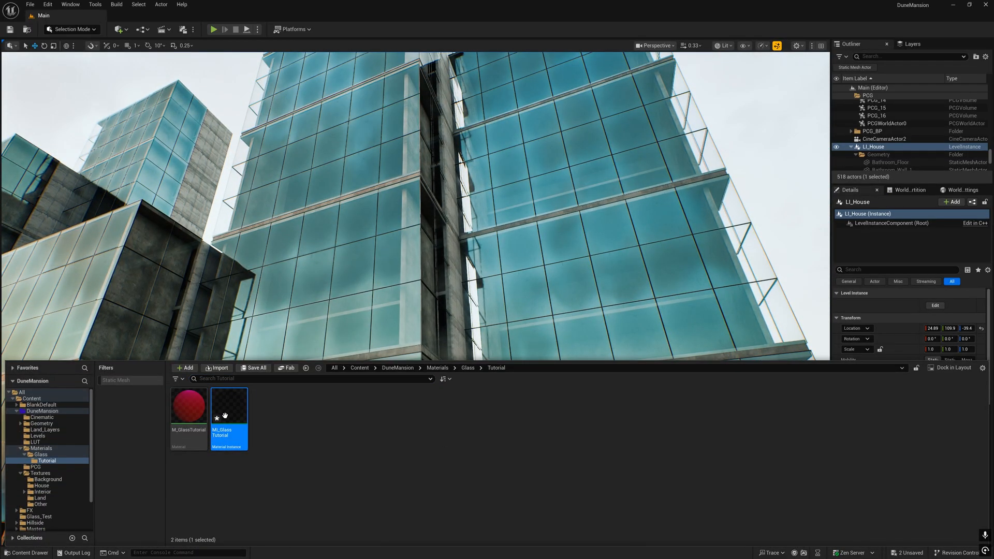
# Step: Open MI_GlassTutorialEndFaces from the Content Browser's Glass/Tutorial folder
pyautogui.doubleClick(229, 406)
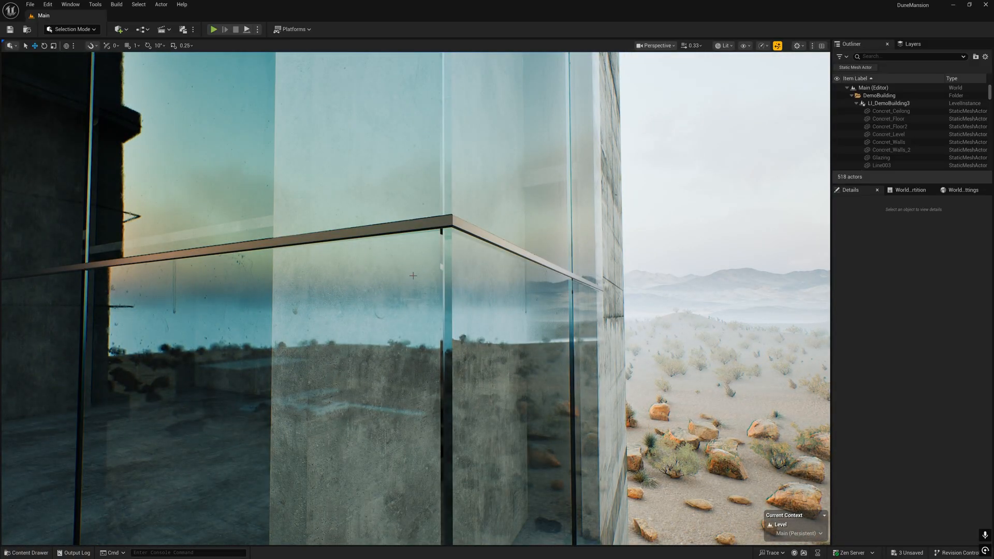
pyautogui.click(26, 552)
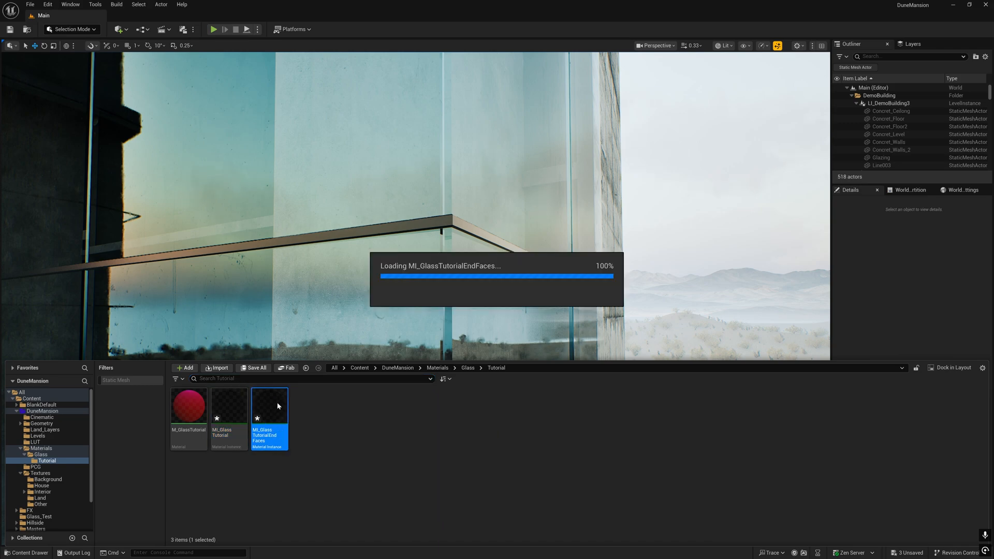
# Step: Set IOR Min to 1.2 on MI_GlassTutorialEndFaces and close its editor
pyautogui.doubleClick(269, 407)
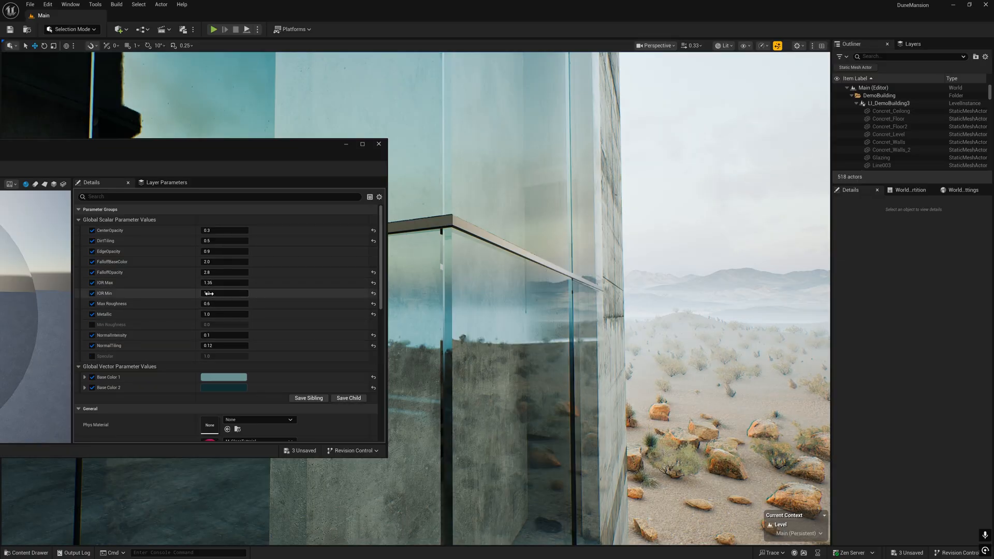
pyautogui.moveTo(215, 293); pyautogui.dragTo(225, 293)
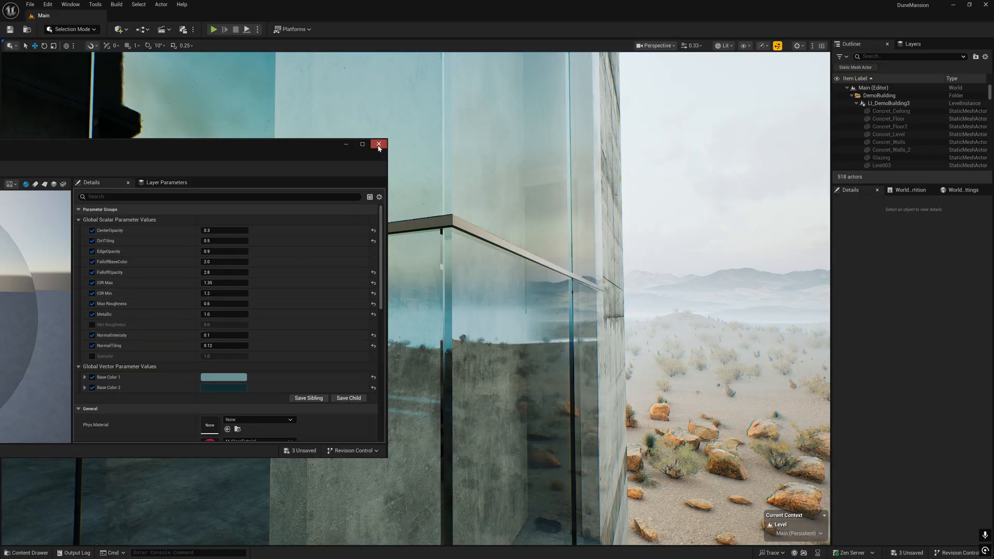
pyautogui.click(378, 143)
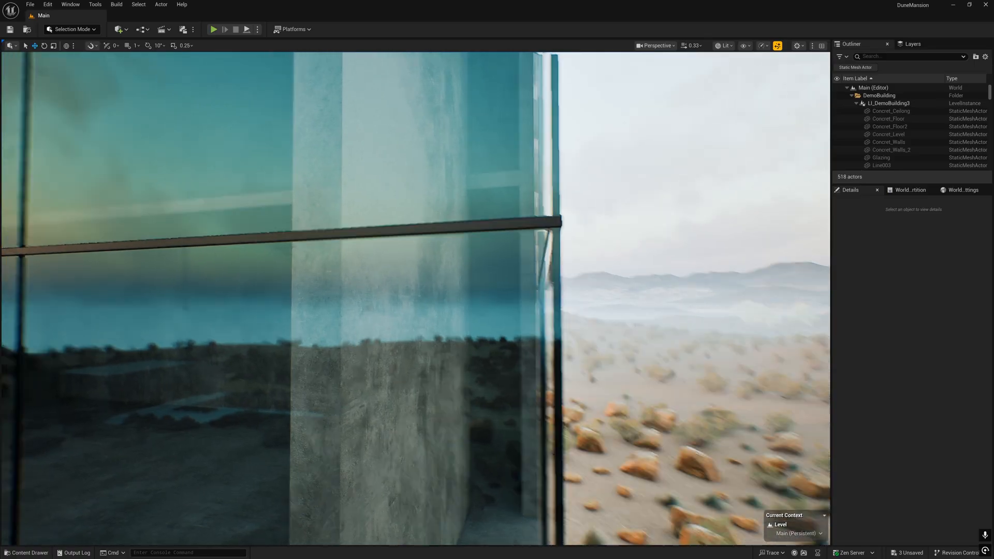